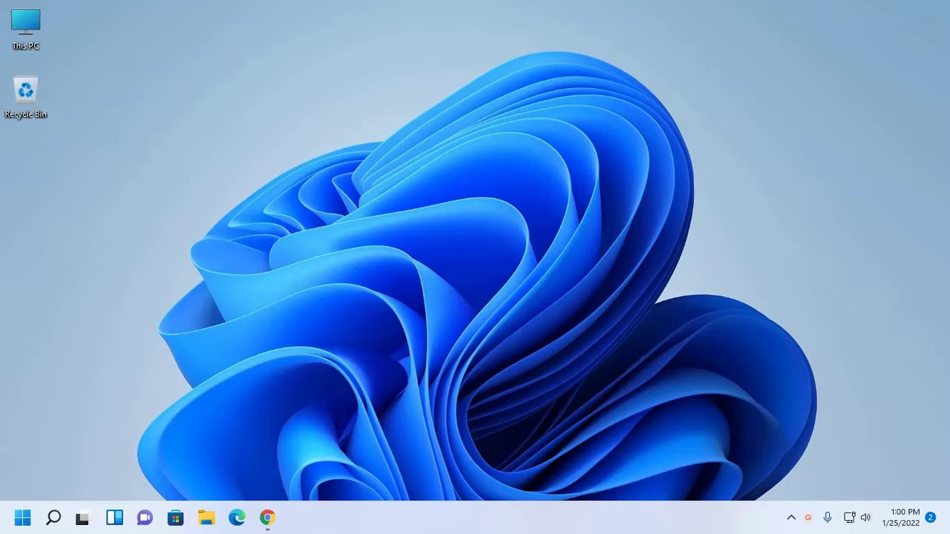
{"action": "mouse_move", "coordinate": [320, 216]}
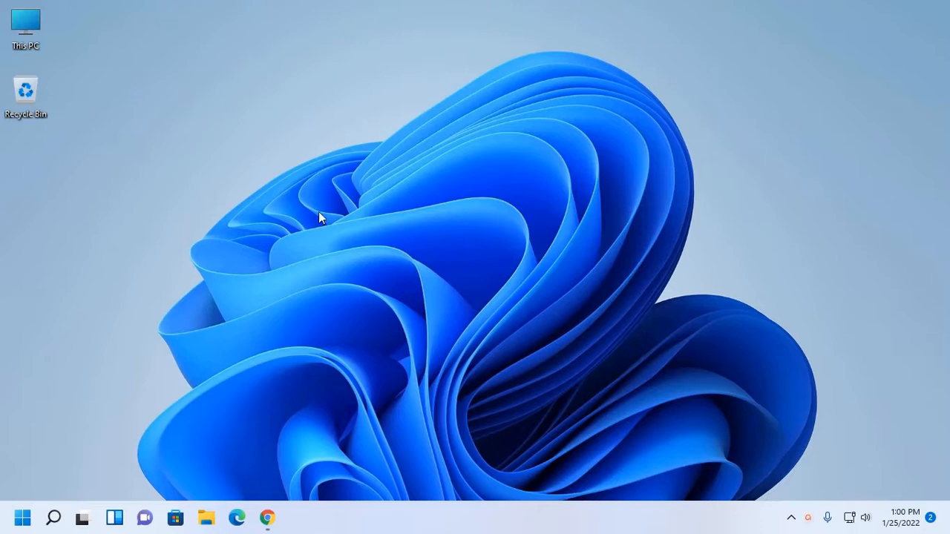
{"action": "mouse_move", "coordinate": [330, 214]}
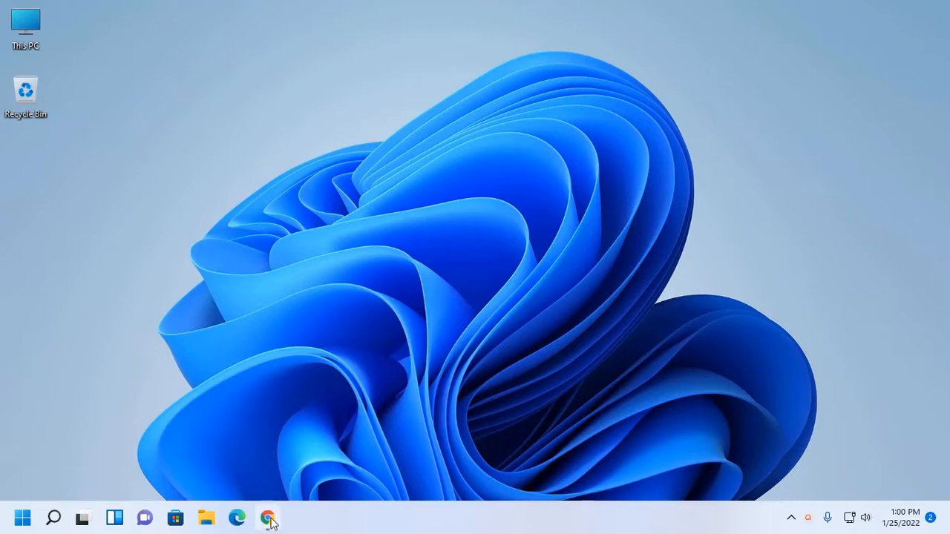
Step: Download apache-maven-3.8.4-bin.zip from the Files section of Maven's download page
{"action": "left_click", "coordinate": [263, 517]}
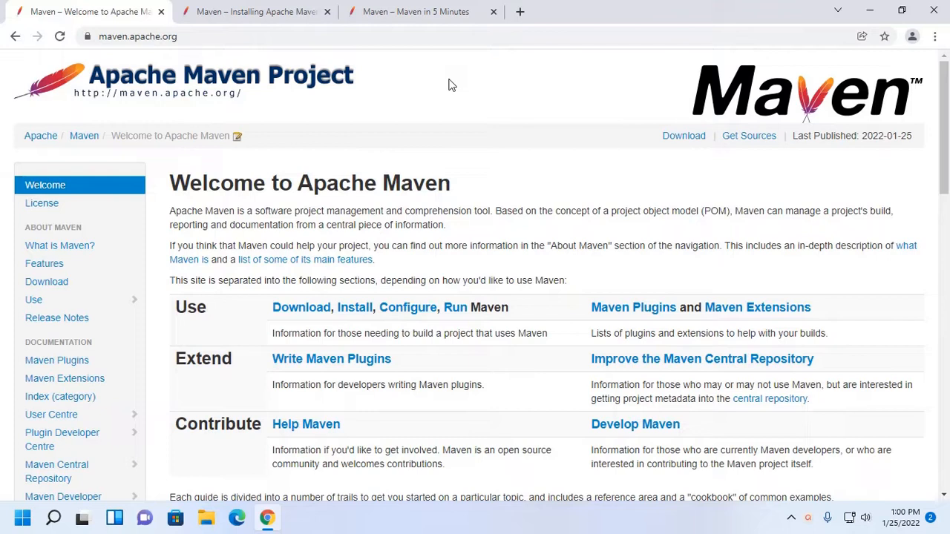
{"action": "mouse_move", "coordinate": [371, 68]}
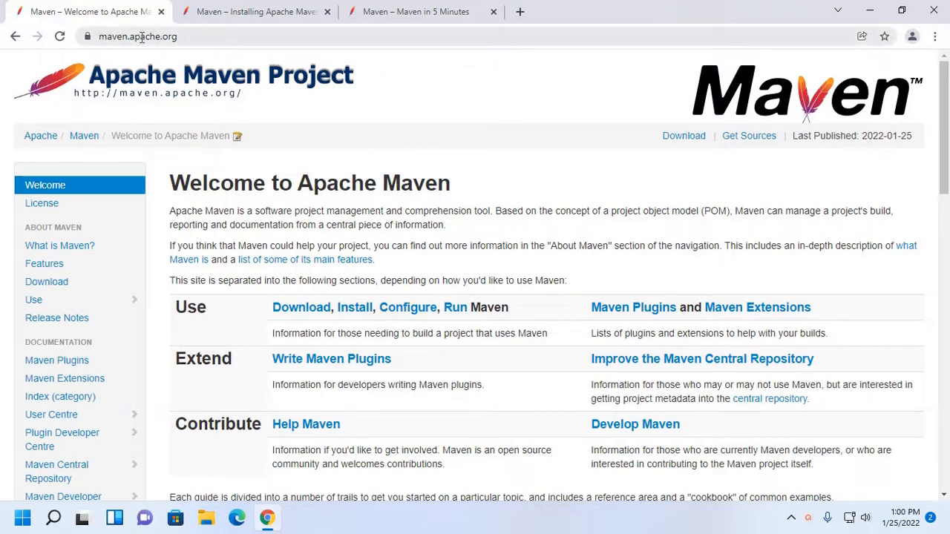
{"action": "mouse_move", "coordinate": [469, 75]}
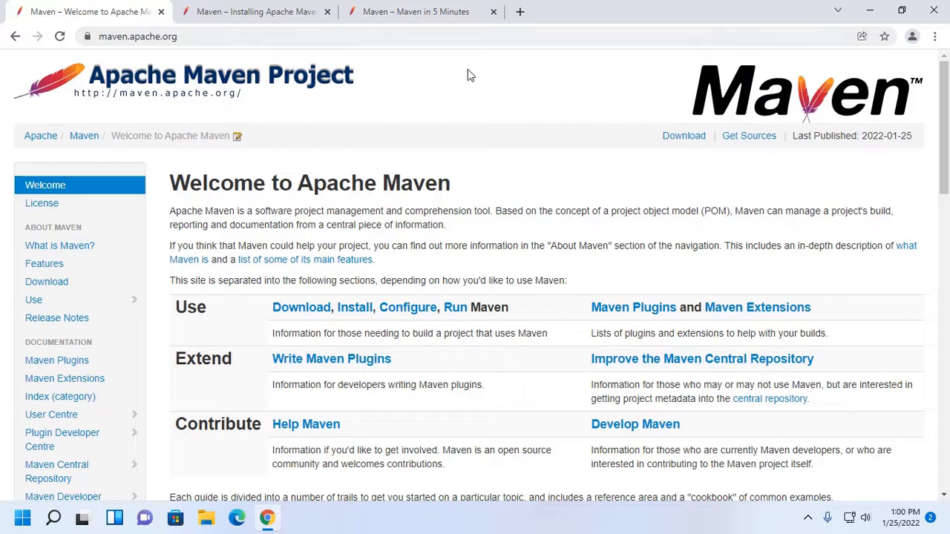
{"action": "scroll", "scroll_direction": "down", "scroll_amount": 3}
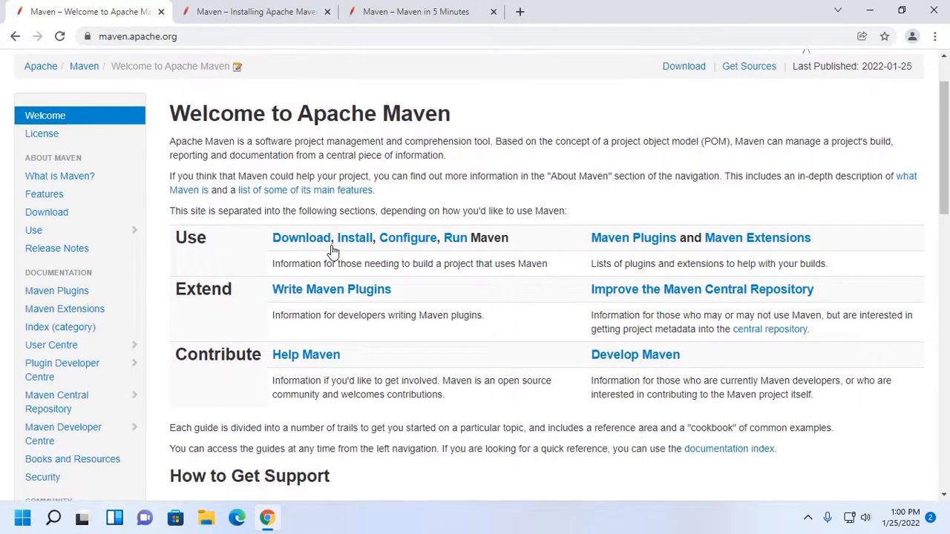
{"action": "mouse_move", "coordinate": [301, 241]}
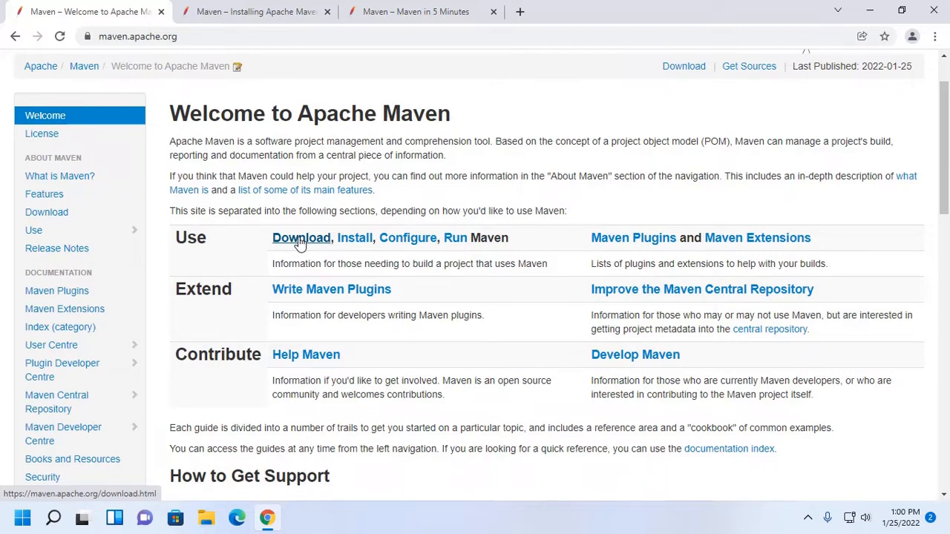
{"action": "left_click", "coordinate": [300, 238]}
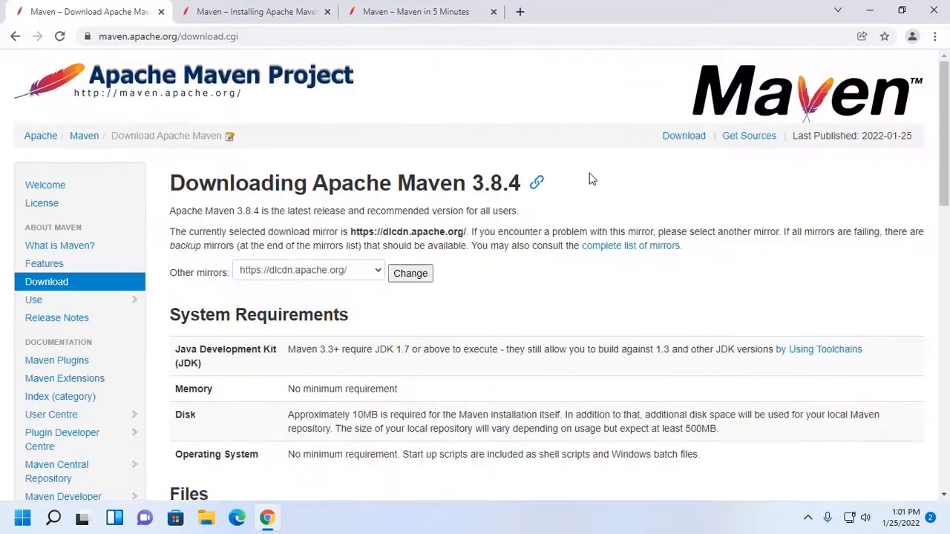
{"action": "scroll", "scroll_direction": "down", "scroll_amount": 3}
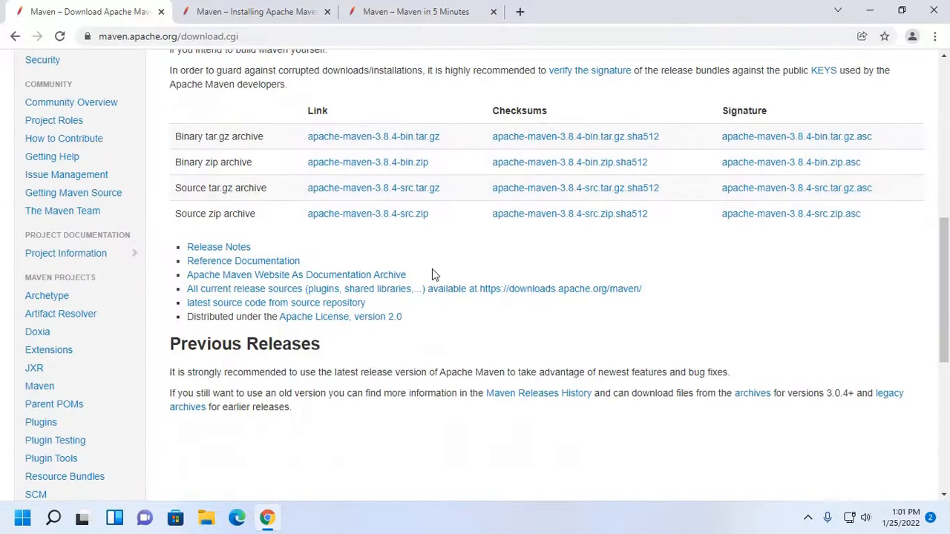
{"action": "mouse_move", "coordinate": [219, 162]}
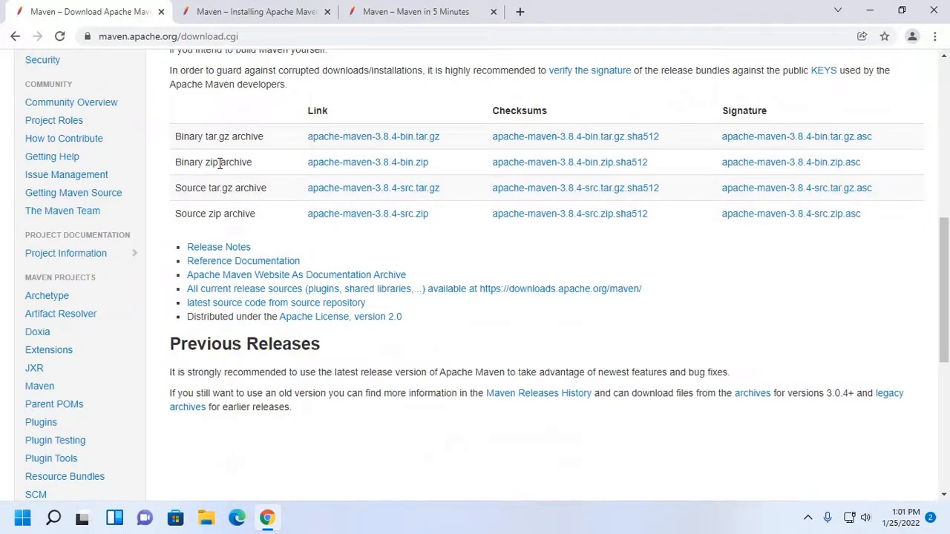
{"action": "mouse_move", "coordinate": [376, 169]}
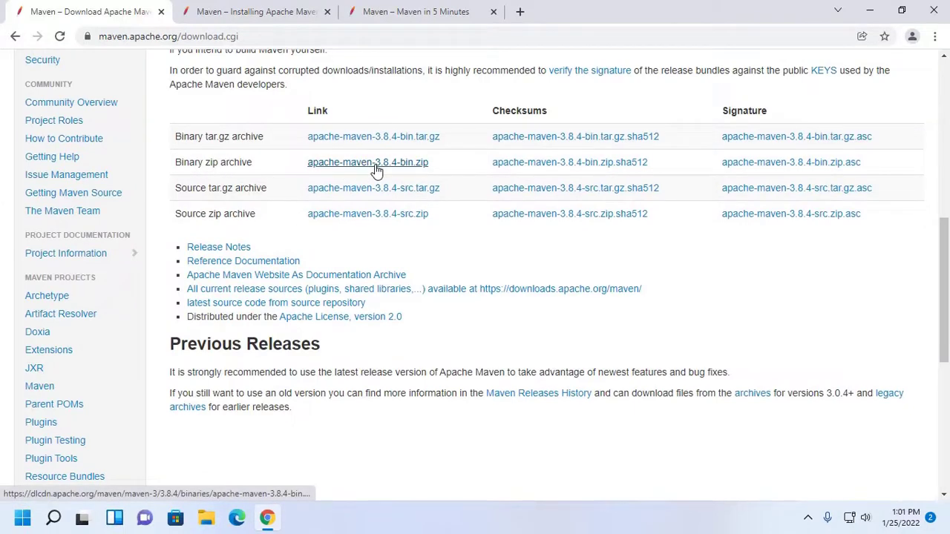
{"action": "left_click", "coordinate": [367, 162]}
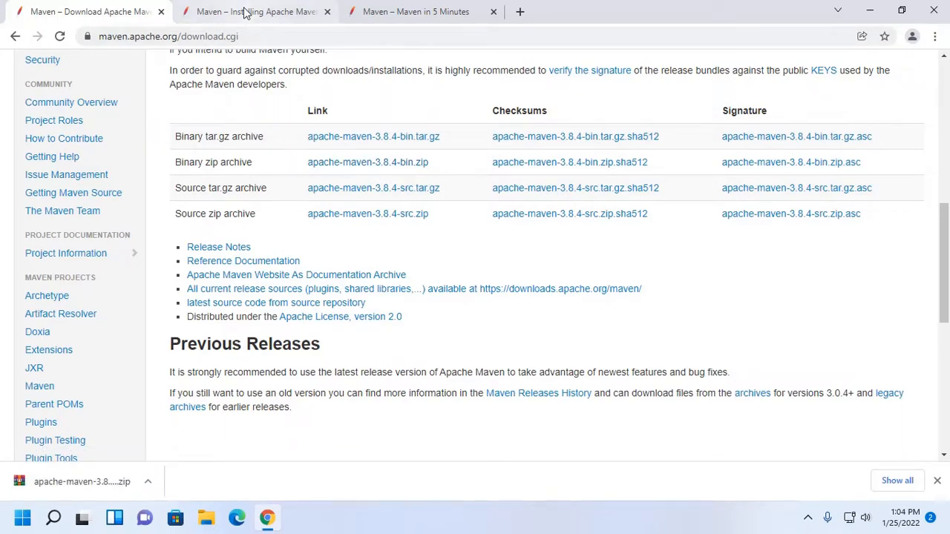
Step: Switch to the Installing Apache Maven guide and confirm JAVA_HOME points to JDK 17.0.2
{"action": "left_click", "coordinate": [256, 11]}
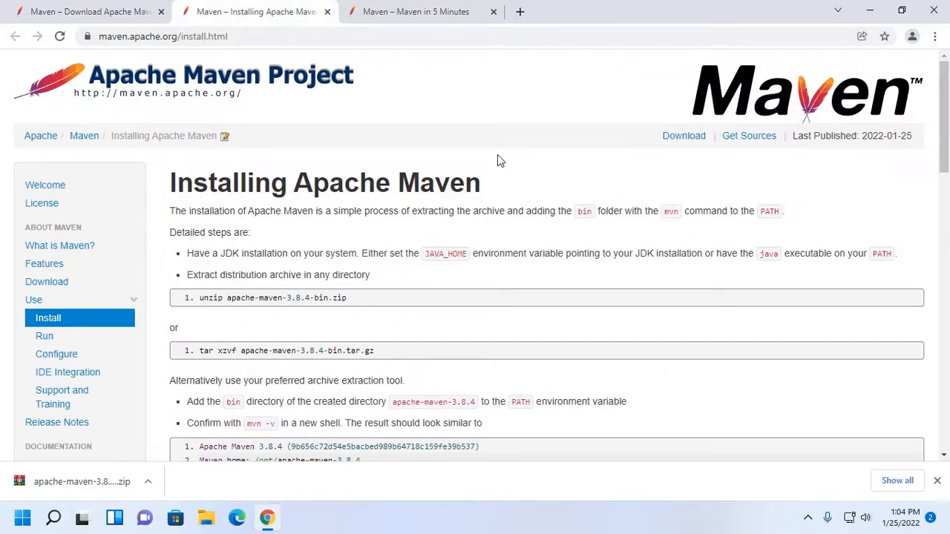
{"action": "scroll", "scroll_direction": "down", "scroll_amount": 3}
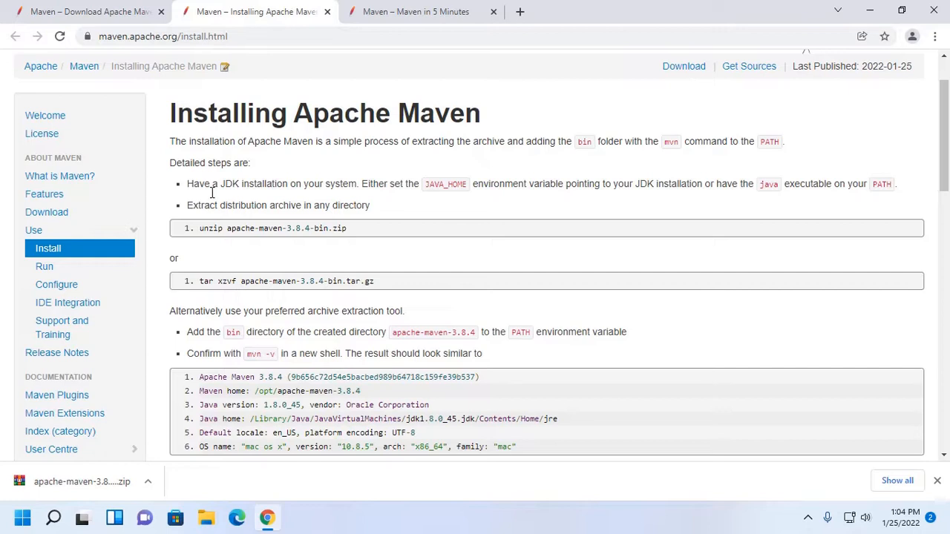
{"action": "mouse_move", "coordinate": [208, 195]}
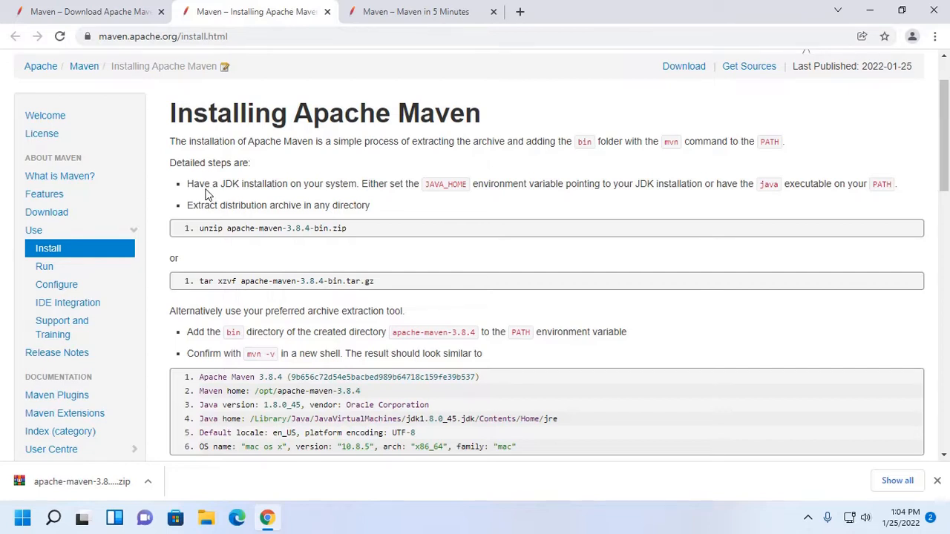
{"action": "mouse_move", "coordinate": [459, 206]}
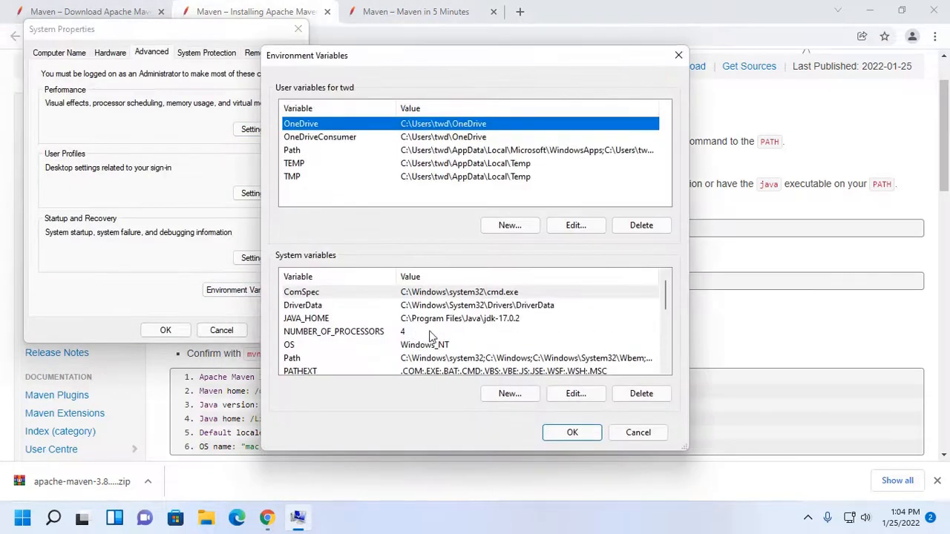
{"action": "left_click", "coordinate": [306, 319]}
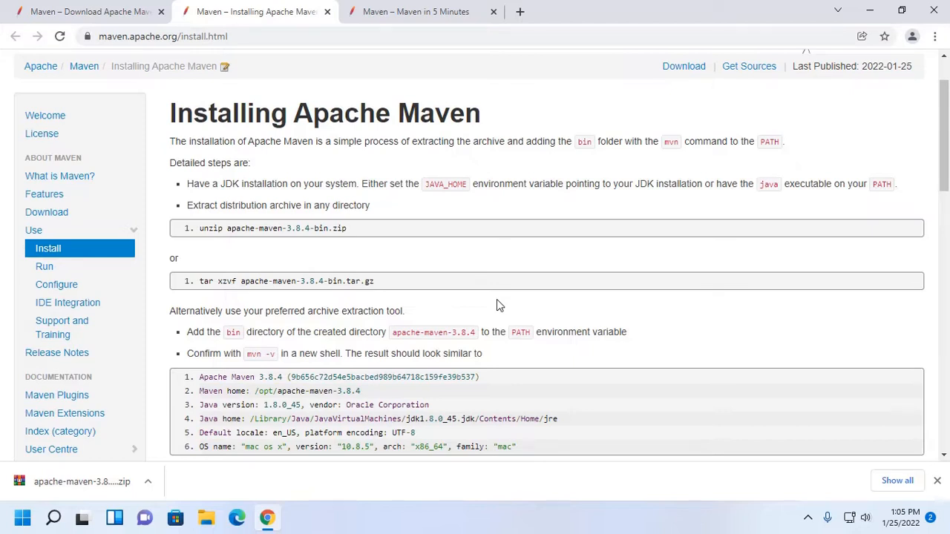
{"action": "mouse_move", "coordinate": [213, 210]}
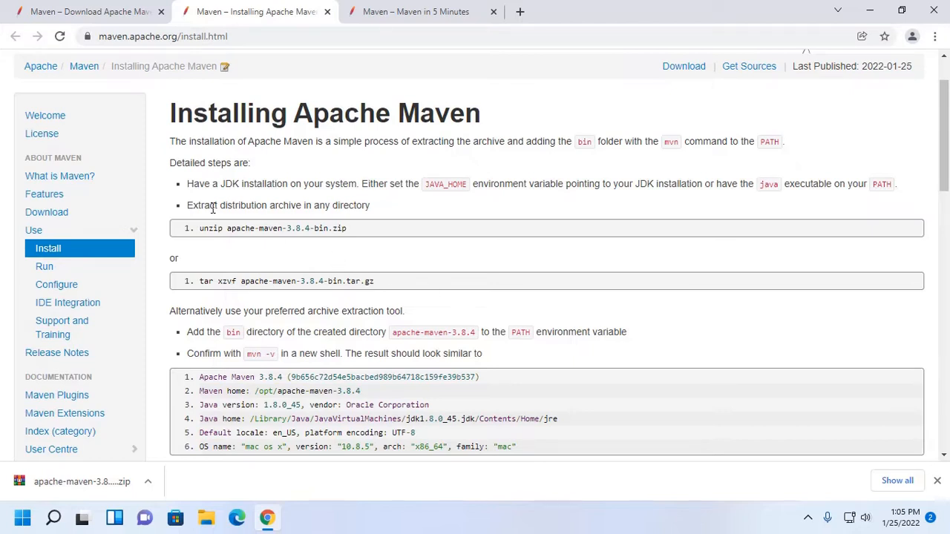
{"action": "mouse_move", "coordinate": [436, 210]}
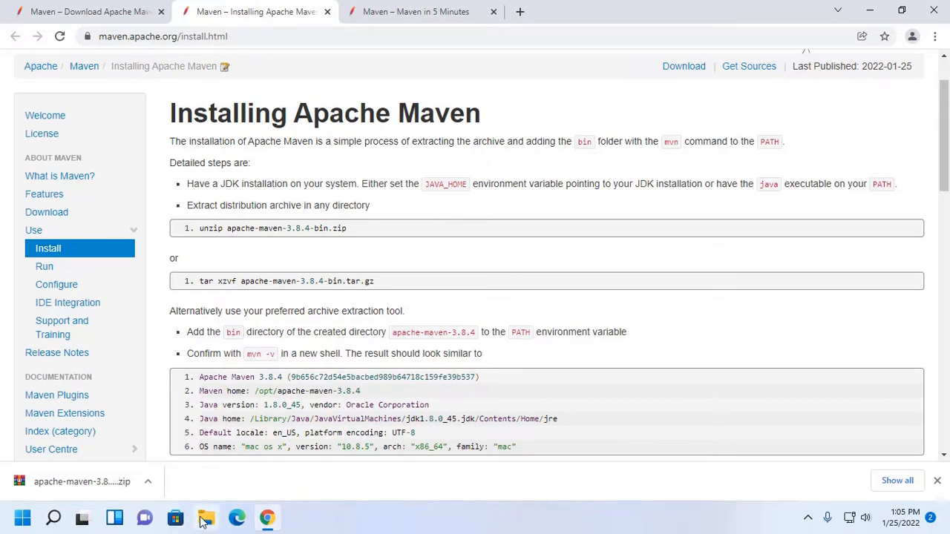
Step: Extract apache-maven-3.8.4-bin.zip from Downloads with WinRAR, then close WinRAR
{"action": "left_click", "coordinate": [205, 516]}
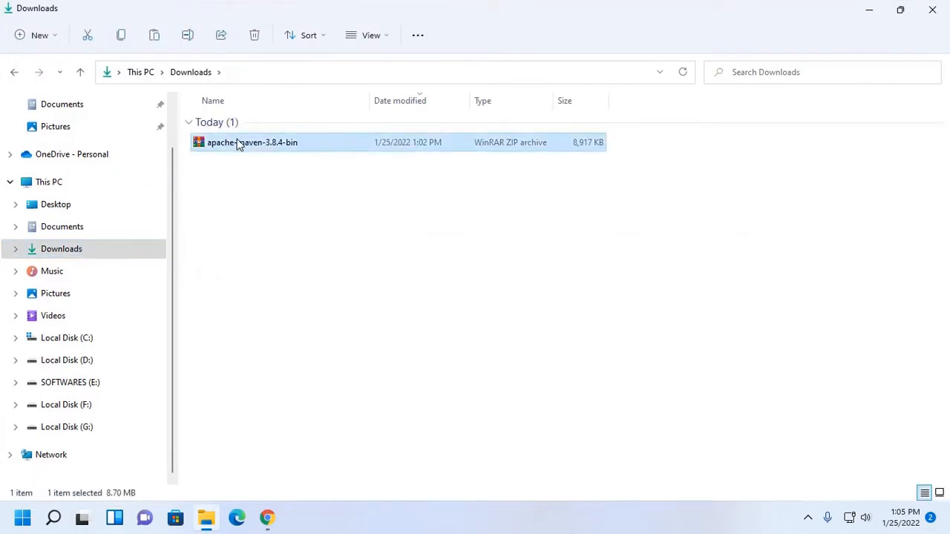
{"action": "right_click", "coordinate": [239, 142]}
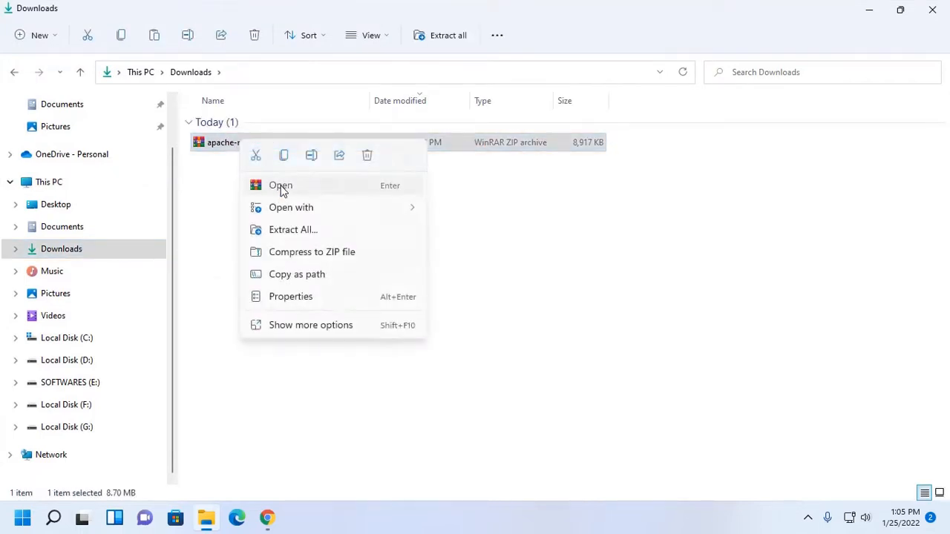
{"action": "left_click", "coordinate": [280, 185]}
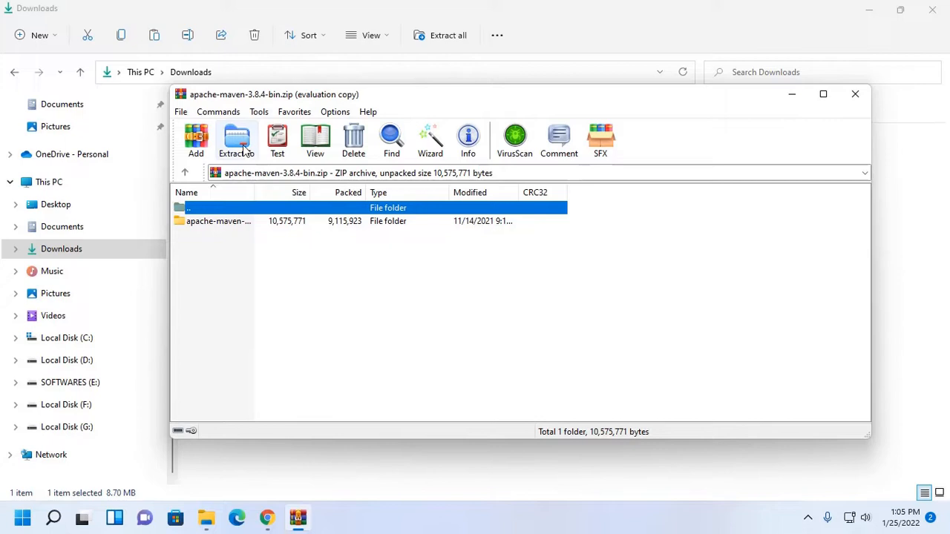
{"action": "left_click", "coordinate": [236, 137]}
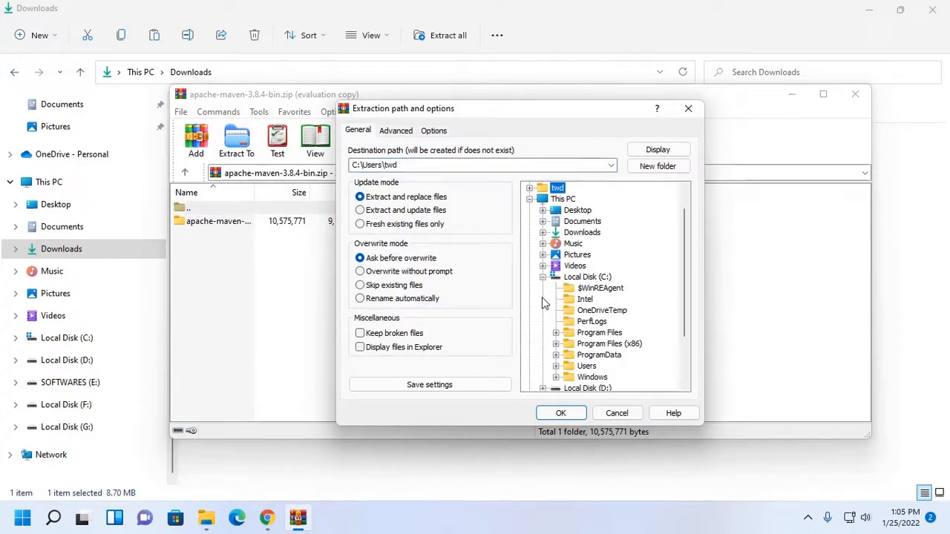
{"action": "left_click", "coordinate": [587, 276]}
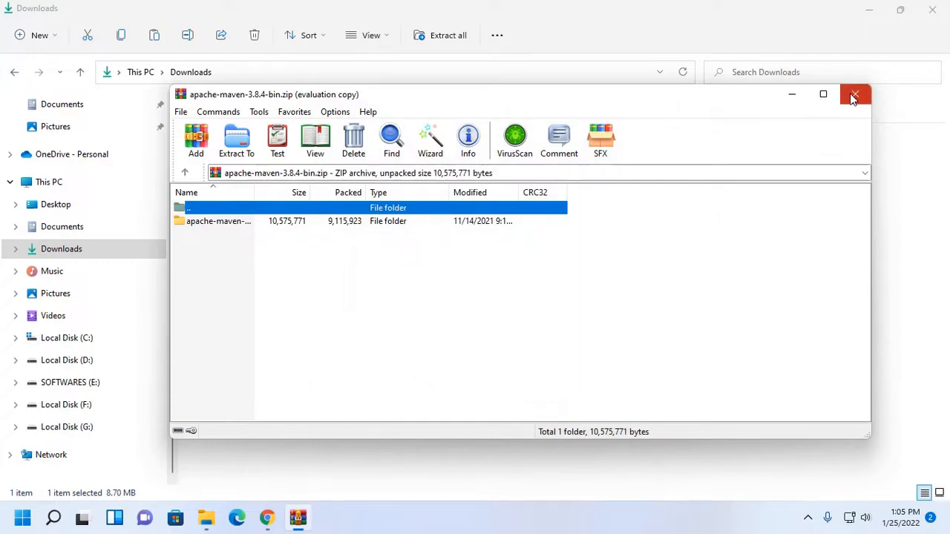
{"action": "left_click", "coordinate": [854, 94]}
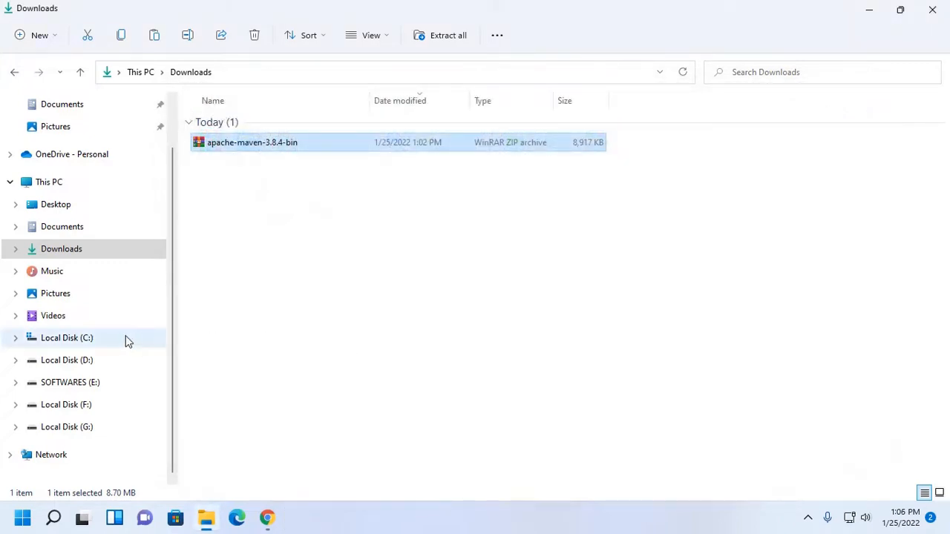
Step: Open C:\apache-maven-3.8.4 to confirm its bin directory, then return to Chrome's install guide
{"action": "left_click", "coordinate": [66, 338]}
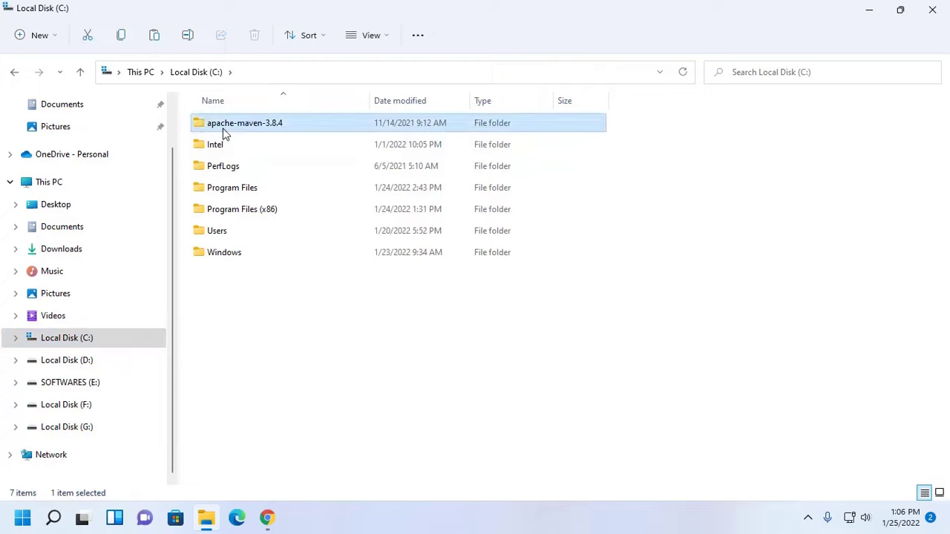
{"action": "double_click", "coordinate": [245, 122]}
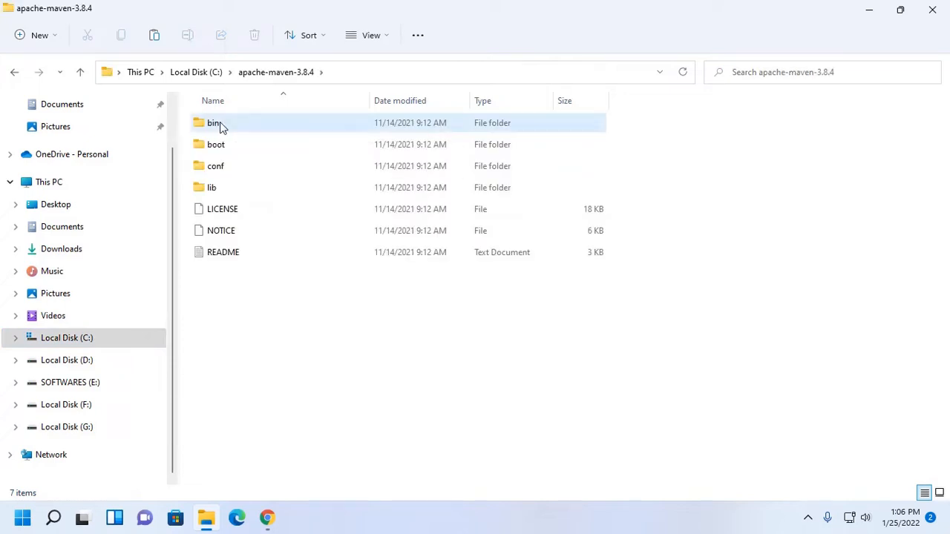
{"action": "double_click", "coordinate": [215, 122]}
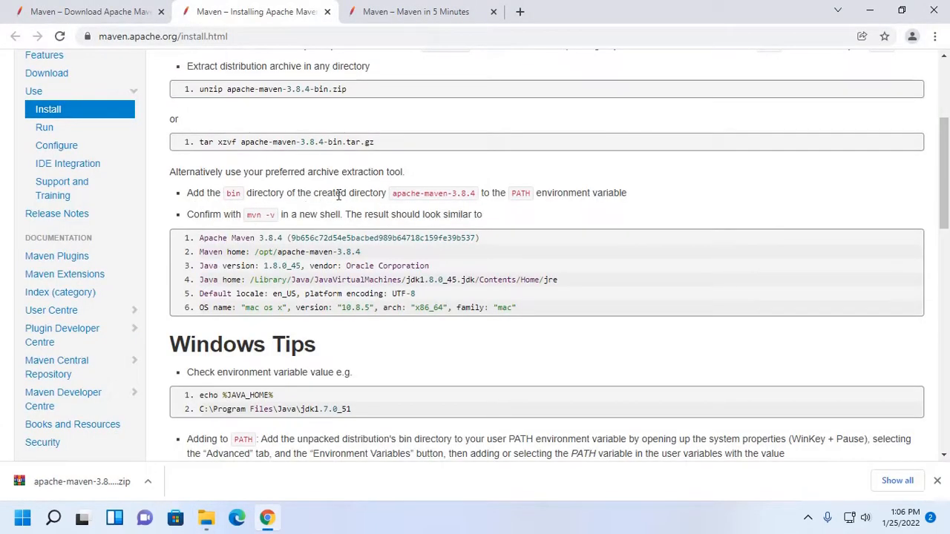
{"action": "mouse_move", "coordinate": [470, 196]}
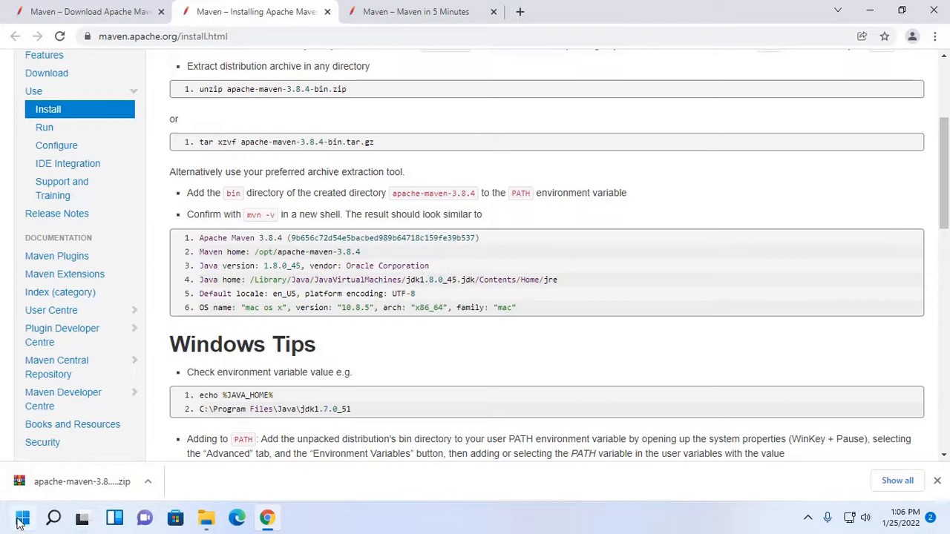
Step: Find 'edit environment variables' in Start search and open the Environment Variables editor
{"action": "left_click", "coordinate": [18, 517]}
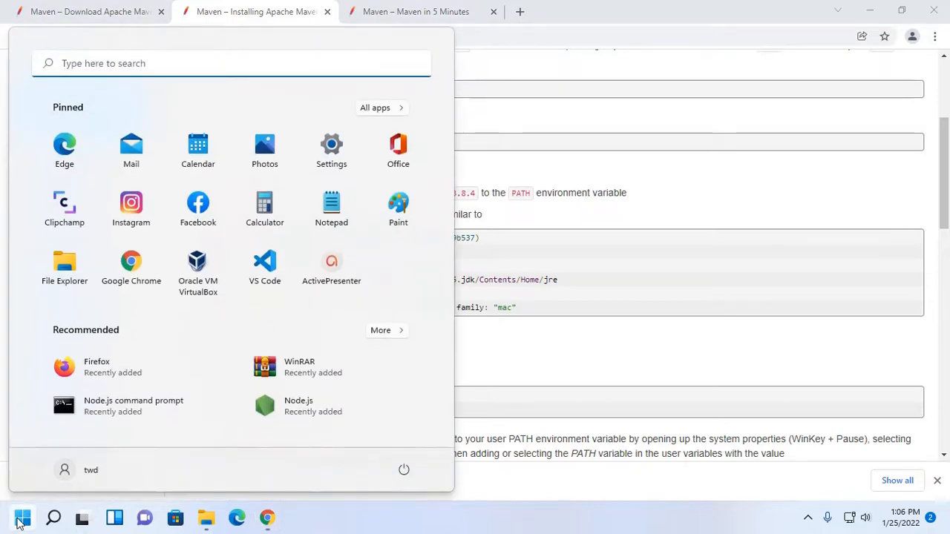
{"action": "type", "text": "edit"}
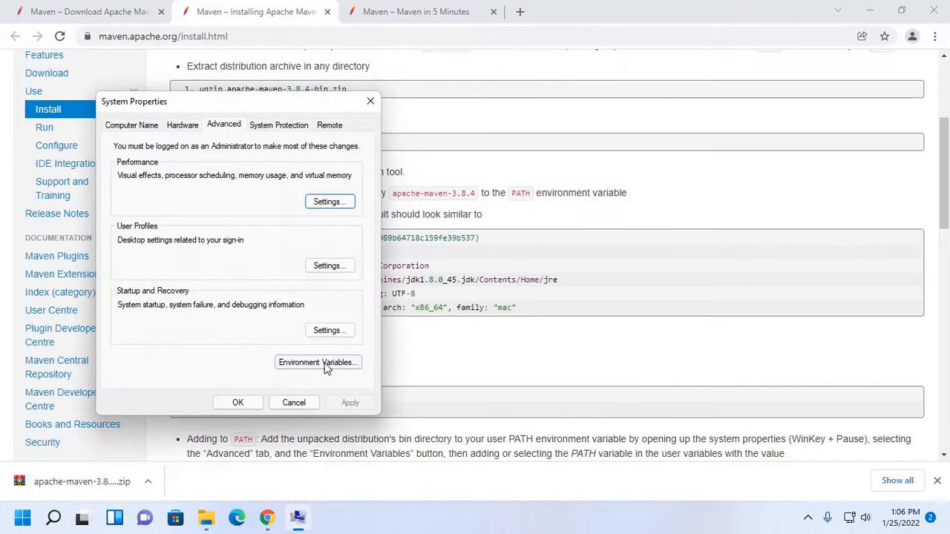
{"action": "left_click", "coordinate": [317, 362]}
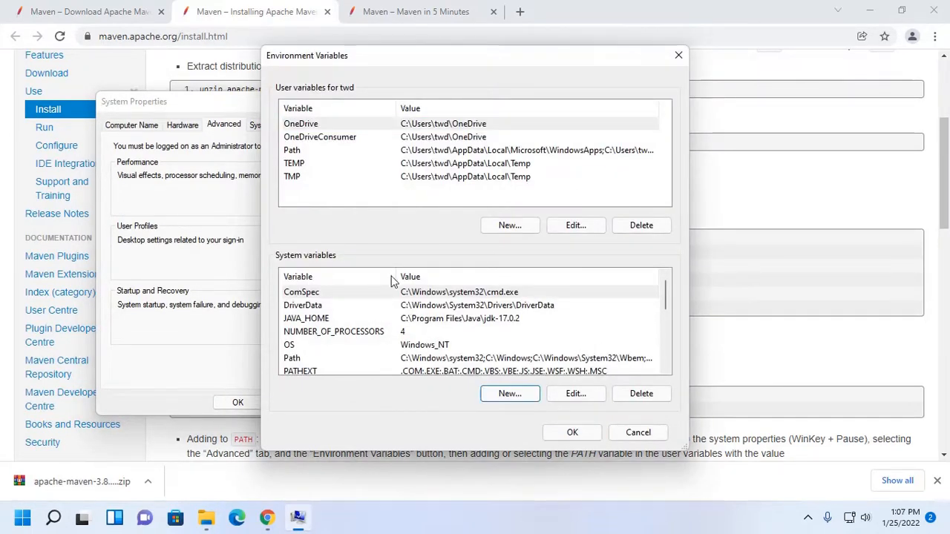
Step: Create system variable MAVEN_HOME with value C:\apache-maven-3.8.4, trimming off the bin suffix
{"action": "left_click", "coordinate": [510, 394]}
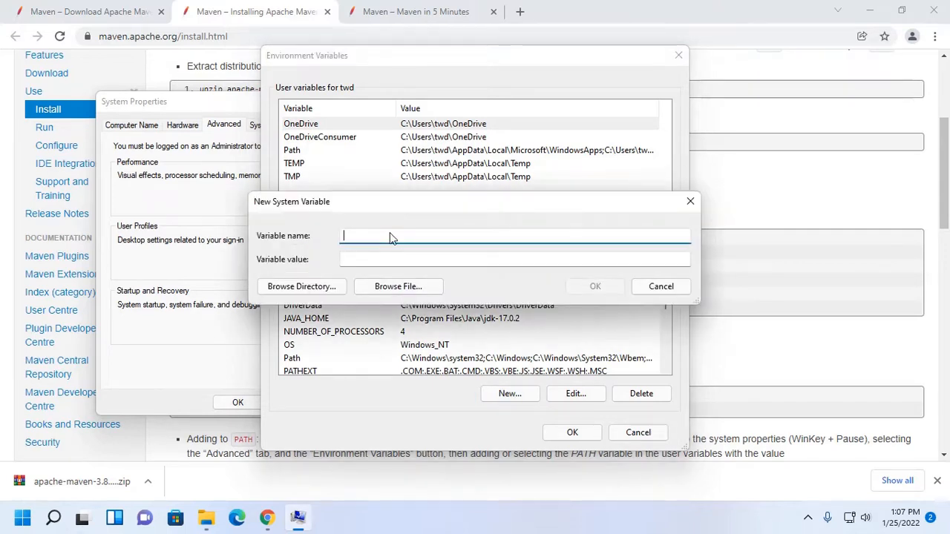
{"action": "type", "text": "M"}
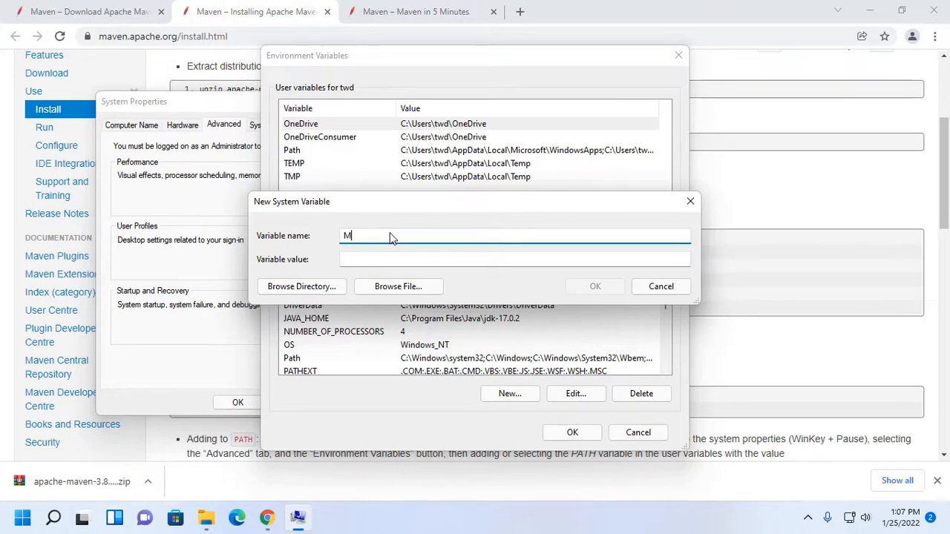
{"action": "type", "text": "AVEN_HOME"}
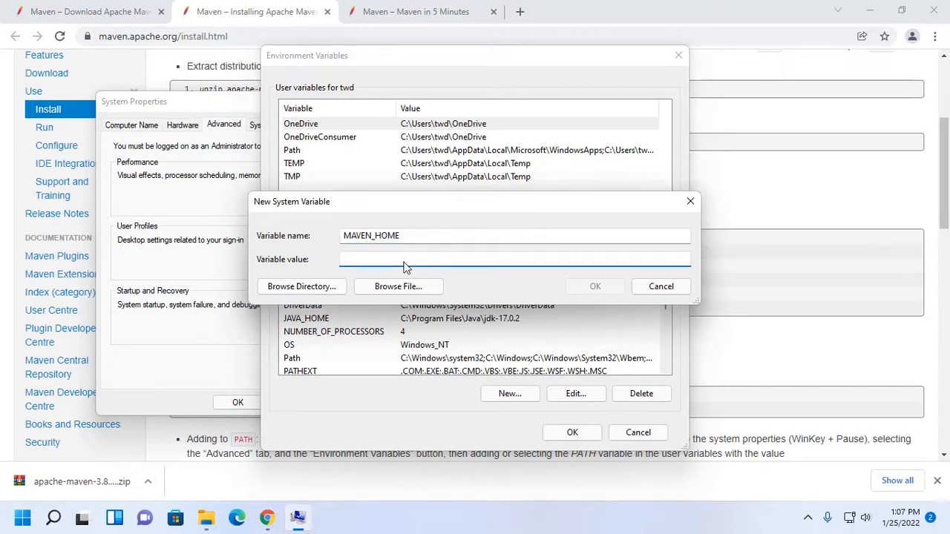
{"action": "type", "text": "C:\\apache-maven-3.8.4\\bin"}
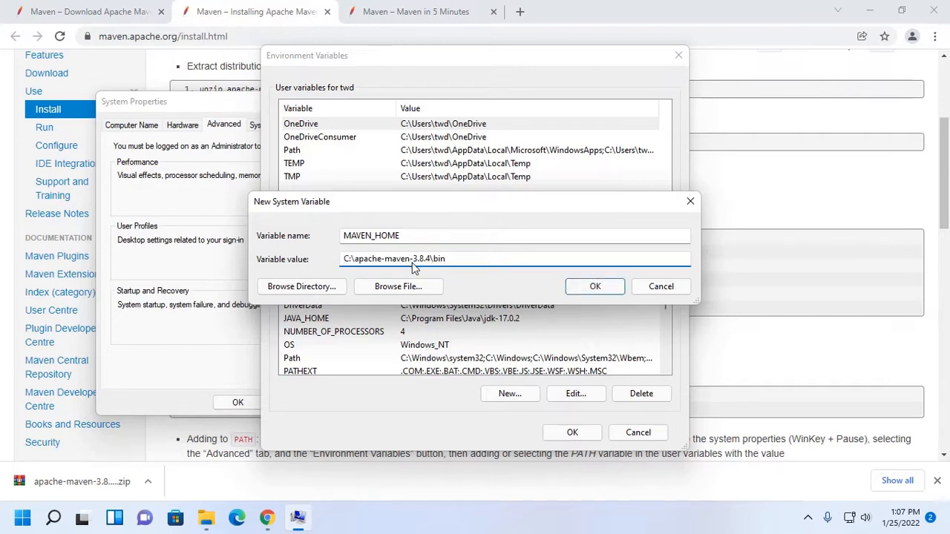
{"action": "double_click", "coordinate": [437, 258]}
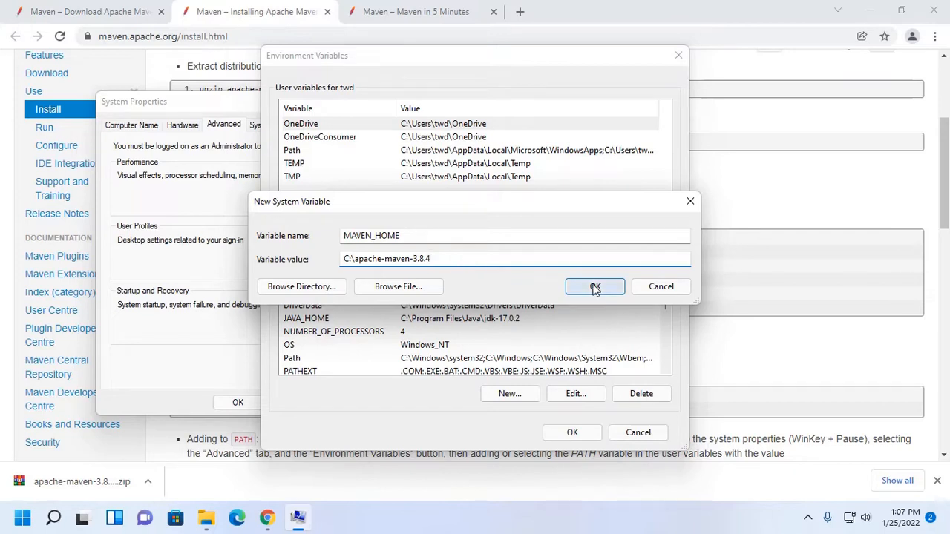
{"action": "left_click", "coordinate": [594, 286]}
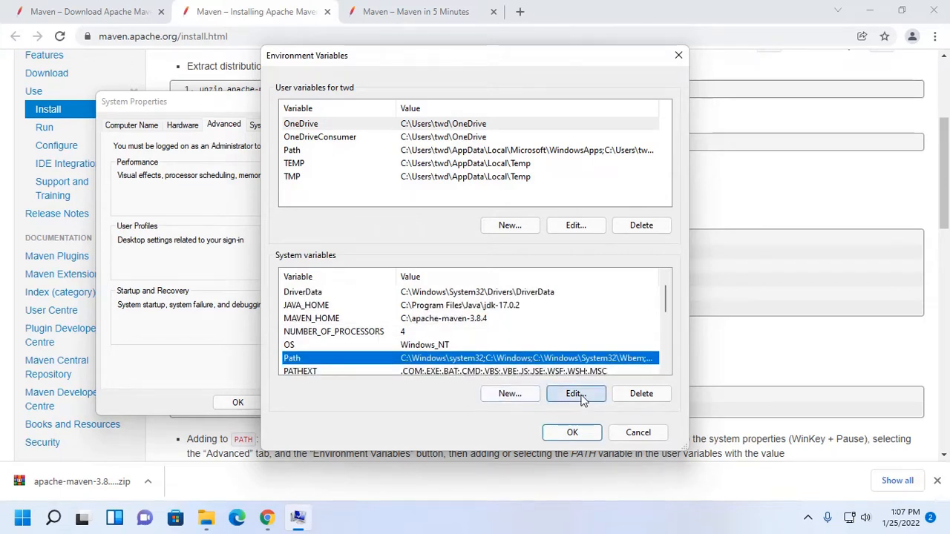
Step: Add %MAVEN_HOME%\bin to the system Path and confirm each dialog with OK
{"action": "left_click", "coordinate": [576, 393]}
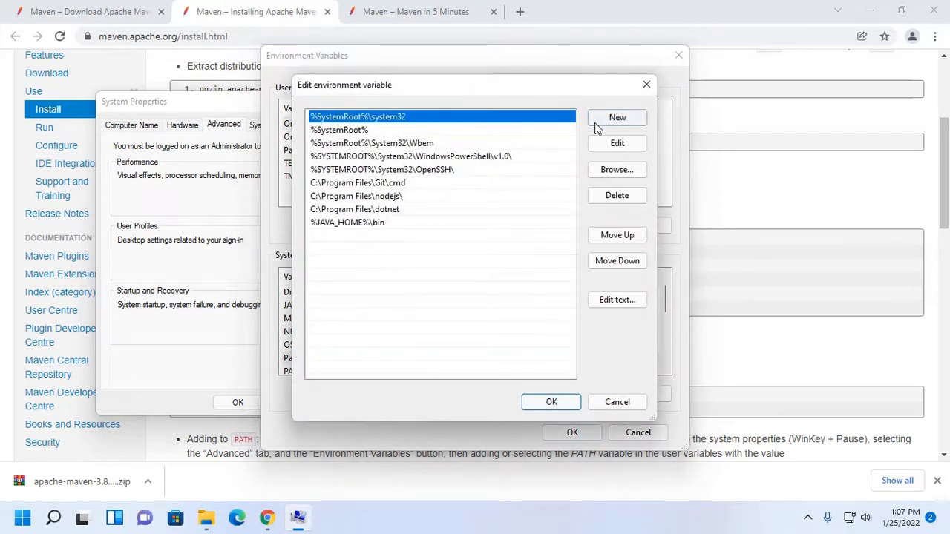
{"action": "left_click", "coordinate": [617, 117]}
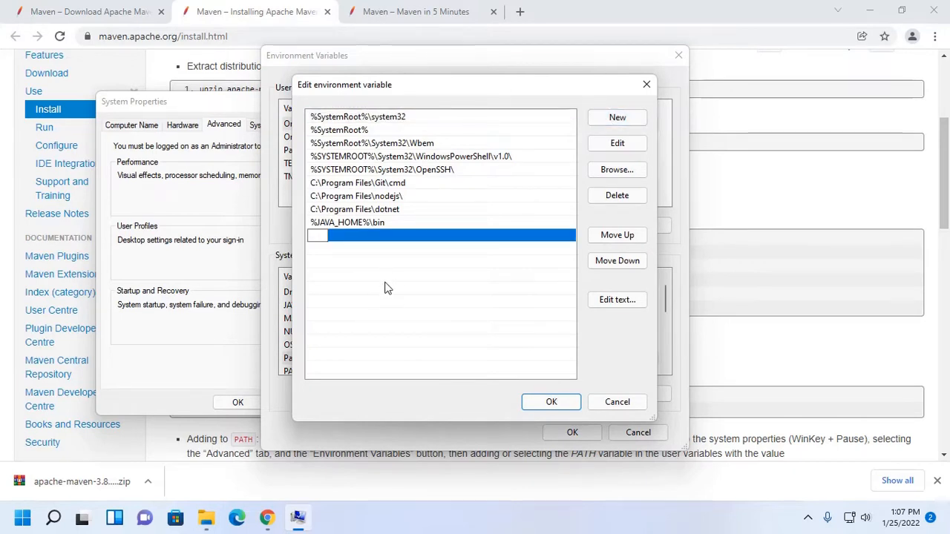
{"action": "type", "text": "%"}
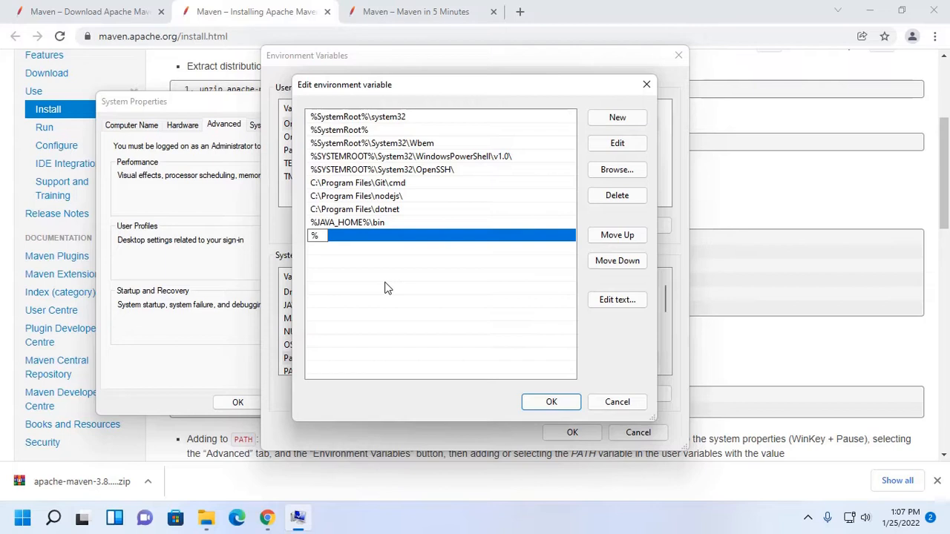
{"action": "type", "text": "MAVEN_HOME%"}
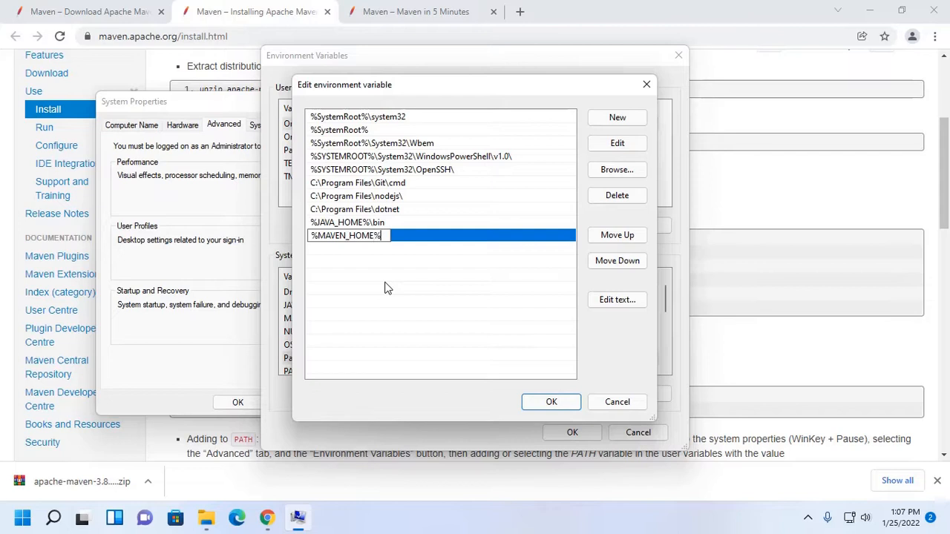
{"action": "type", "text": "\\bin"}
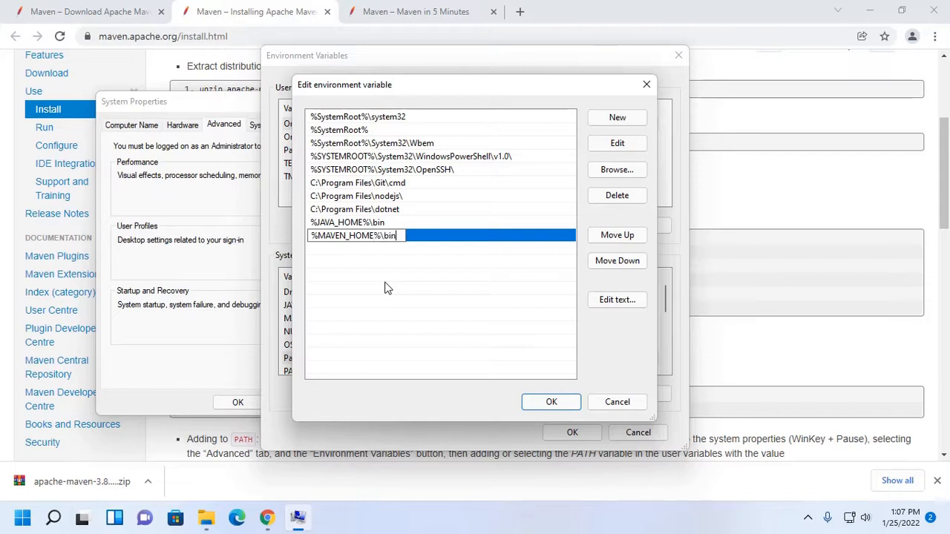
{"action": "left_click", "coordinate": [551, 401]}
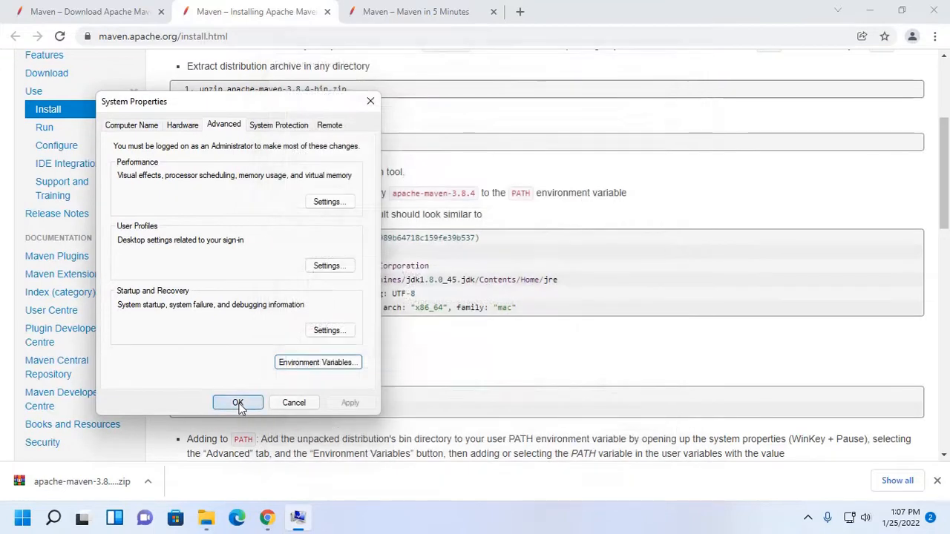
{"action": "left_click", "coordinate": [237, 403]}
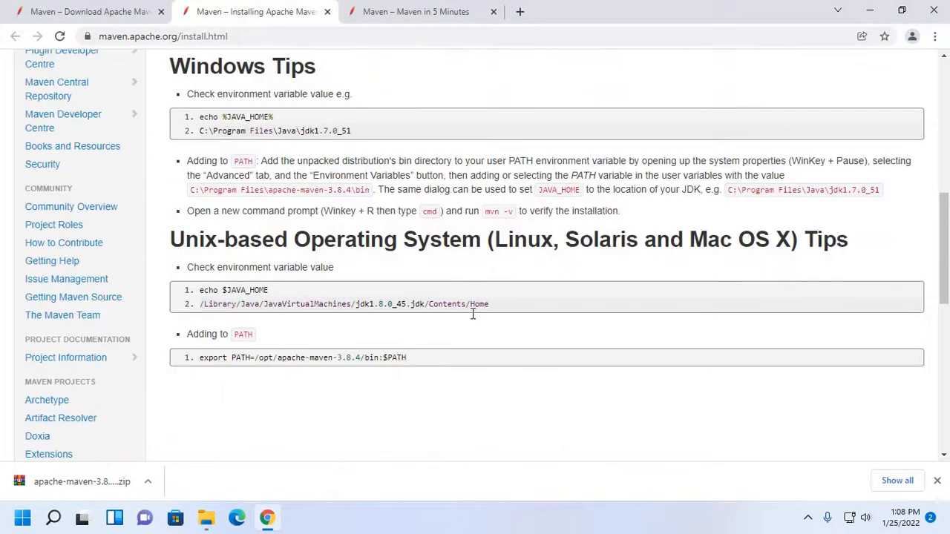
Step: In the Maven in 5 Minutes guide, select the mvn --version command under Installation
{"action": "left_click", "coordinate": [416, 12]}
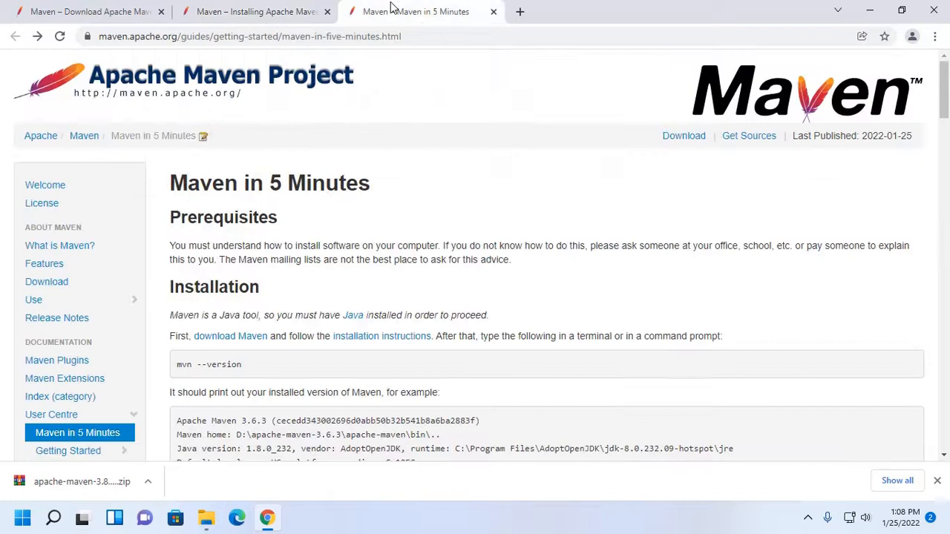
{"action": "scroll", "scroll_direction": "down", "scroll_amount": 3}
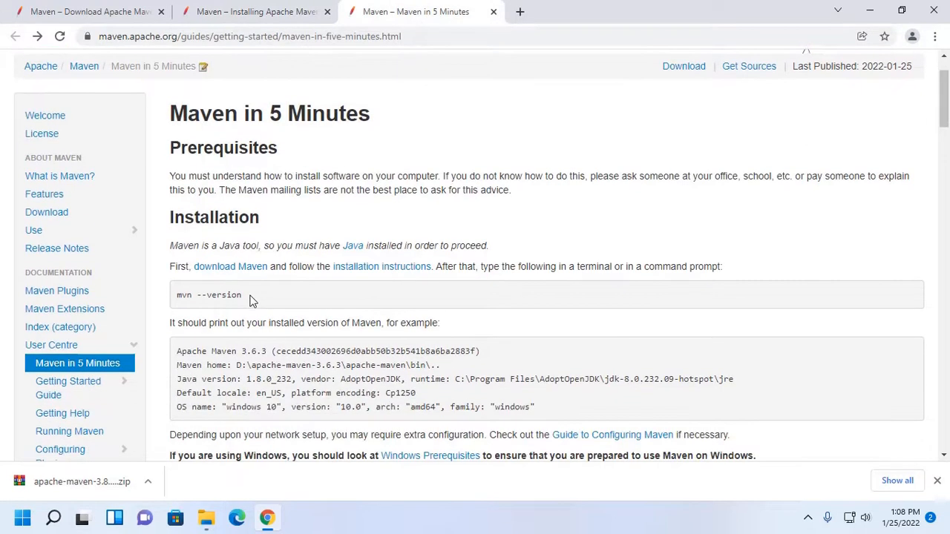
{"action": "double_click", "coordinate": [209, 294]}
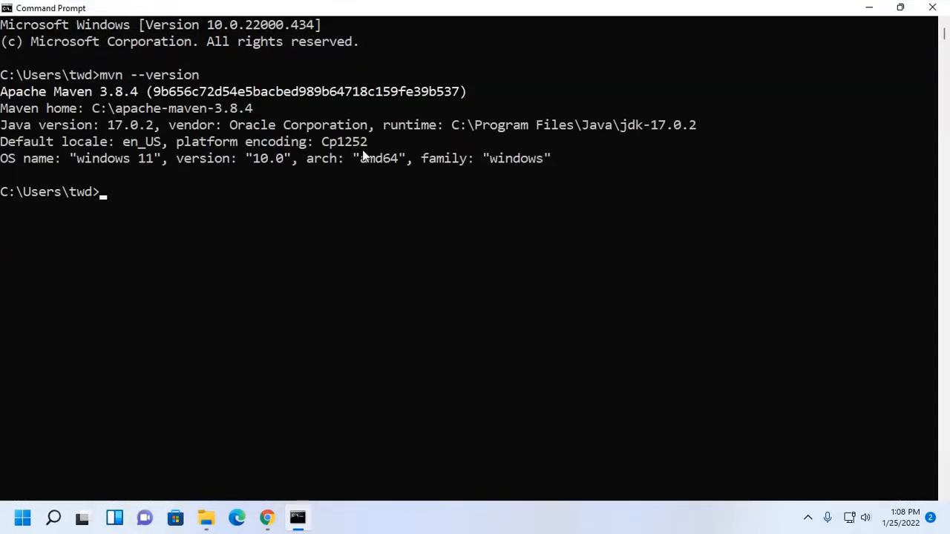
{"action": "mouse_move", "coordinate": [279, 236]}
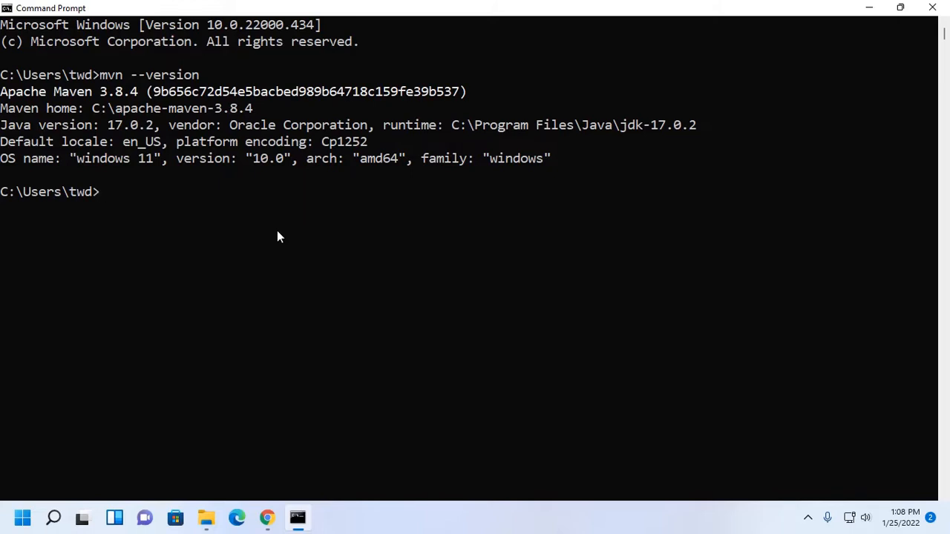
{"action": "mouse_move", "coordinate": [933, 8]}
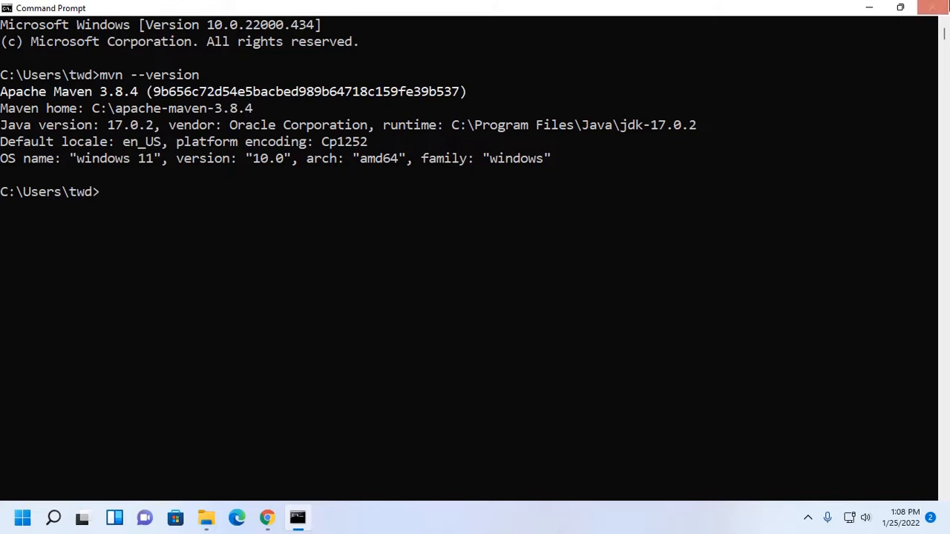
{"action": "mouse_move", "coordinate": [745, 136]}
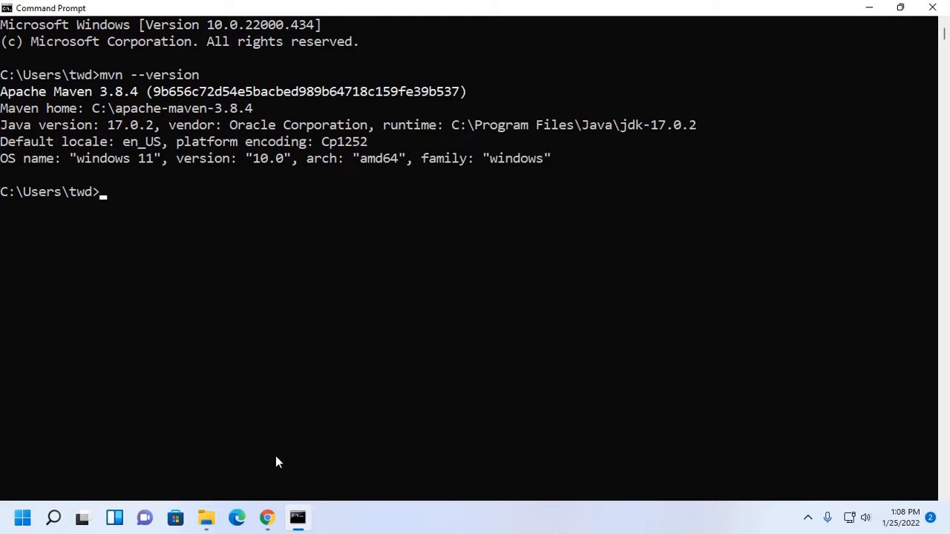
Step: Run cd Desktop, then copy the project generation command from the Maven in 5 Minutes guide
{"action": "type", "text": "cd"}
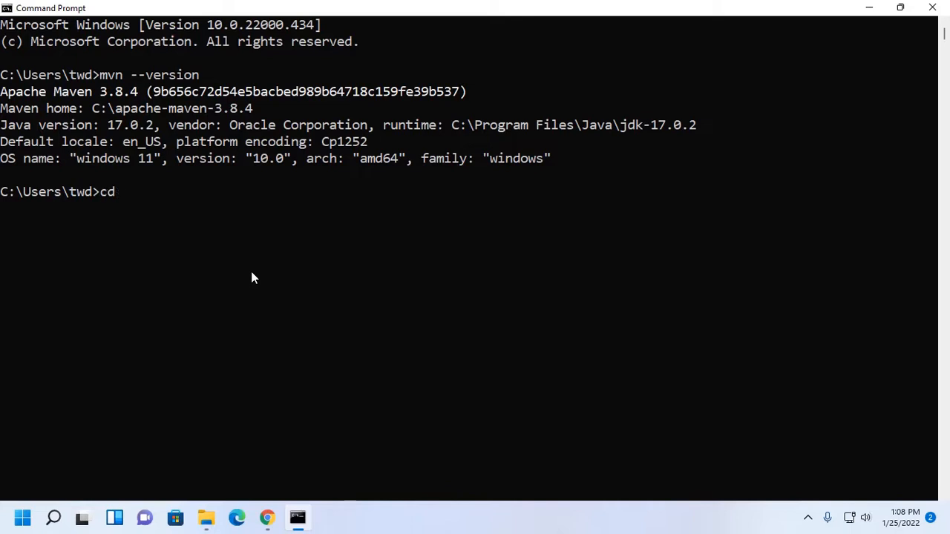
{"action": "type", "text": "Desktop"}
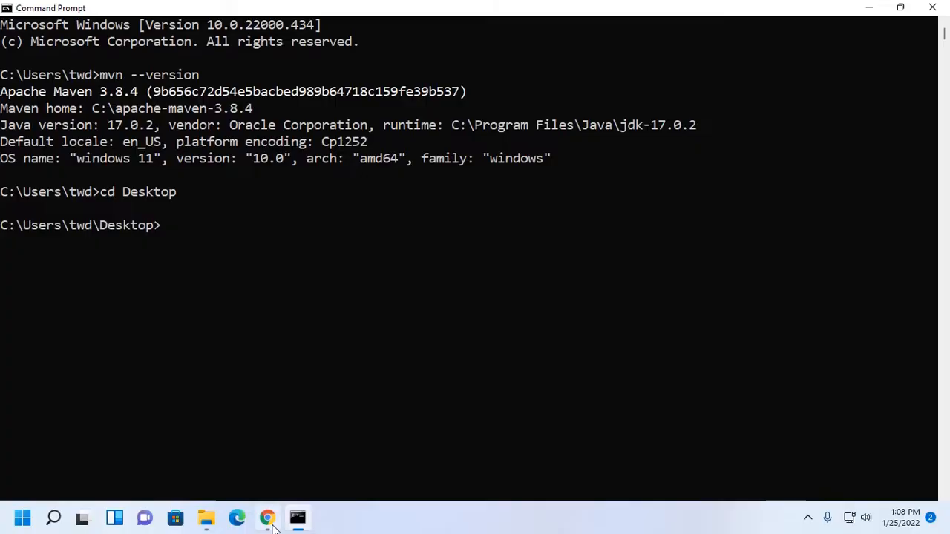
{"action": "left_click", "coordinate": [267, 518]}
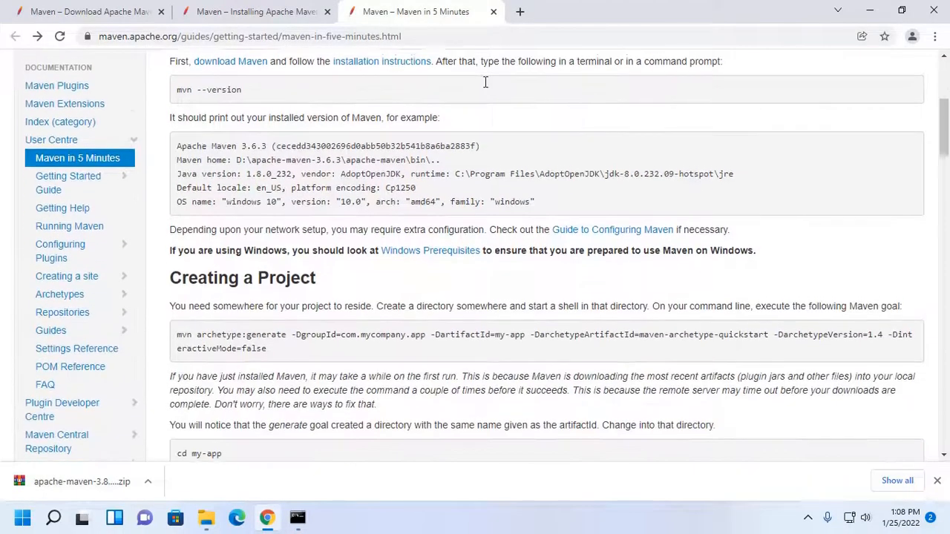
{"action": "scroll", "scroll_direction": "down", "scroll_amount": 3}
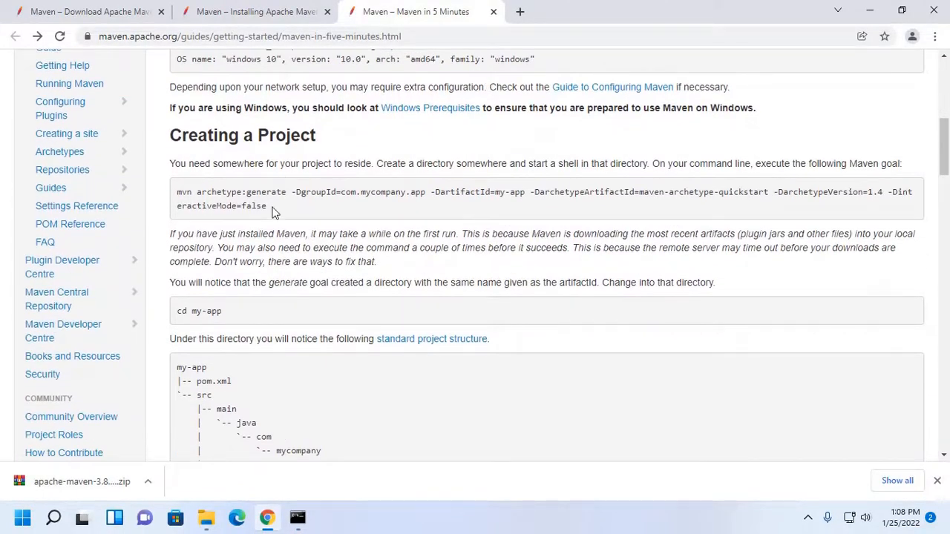
{"action": "right_click", "coordinate": [274, 206]}
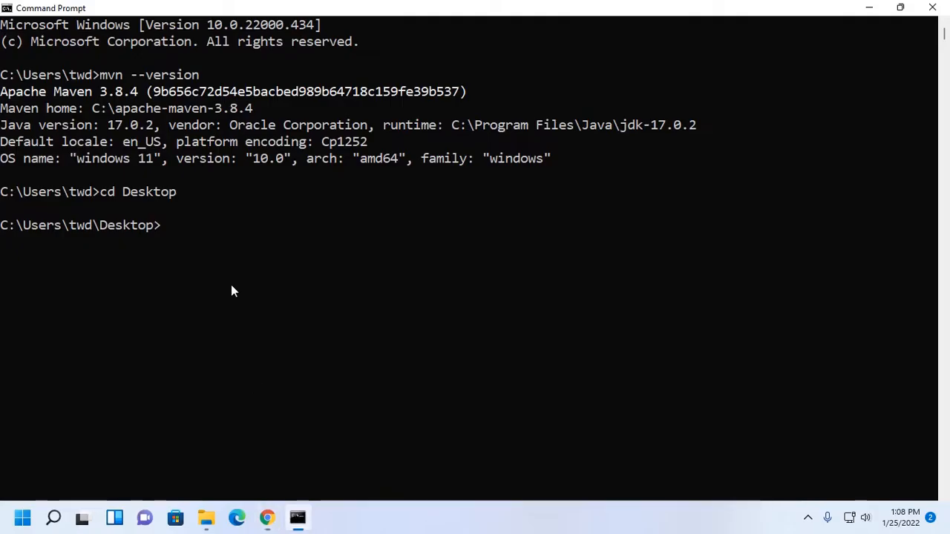
Step: Run mvn archetype:generate with artifactId mymvnapp, then open the new mymvnapp folder on the Desktop
{"action": "type", "text": "mvn archetype:generate -DgroupId=com.mycompany.app -DartifactId=my-app -DarchetypeArtifactId=maven-archetype-quickstart -DarchetypeVersion=1.4 -DinteractiveMode=false"}
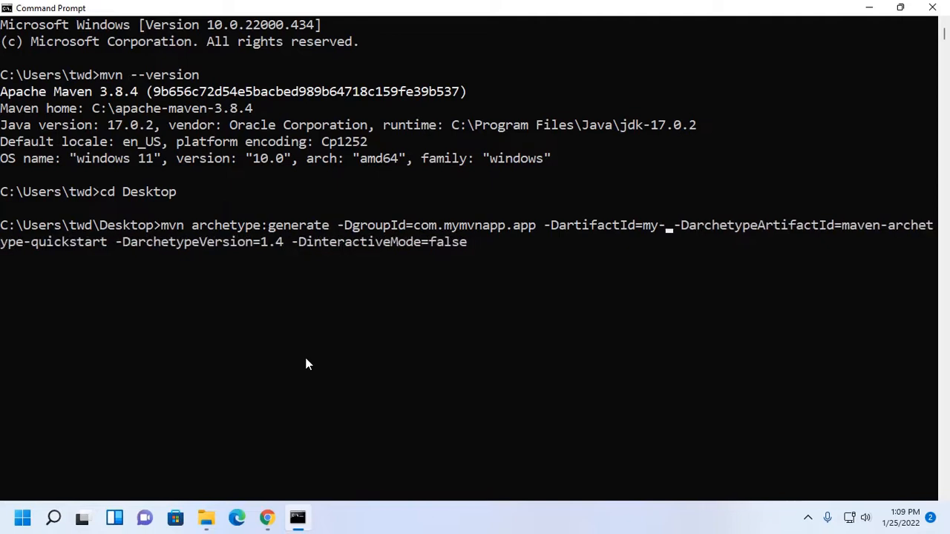
{"action": "key", "text": "Backspace"}
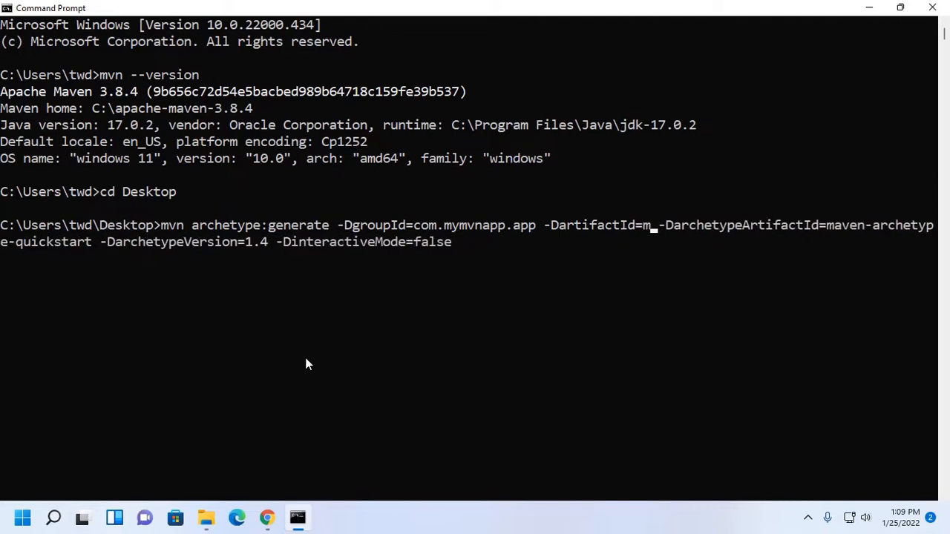
{"action": "type", "text": "y"}
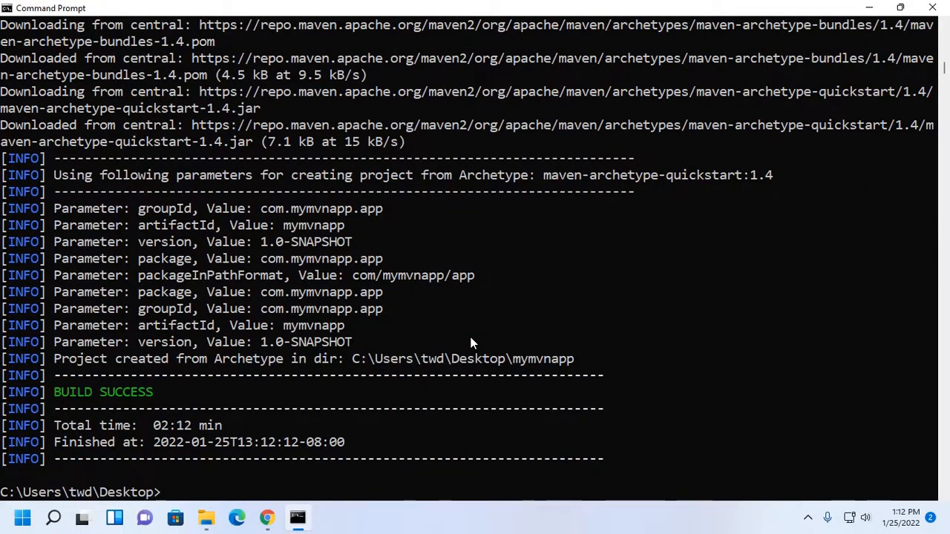
{"action": "left_click", "coordinate": [206, 516]}
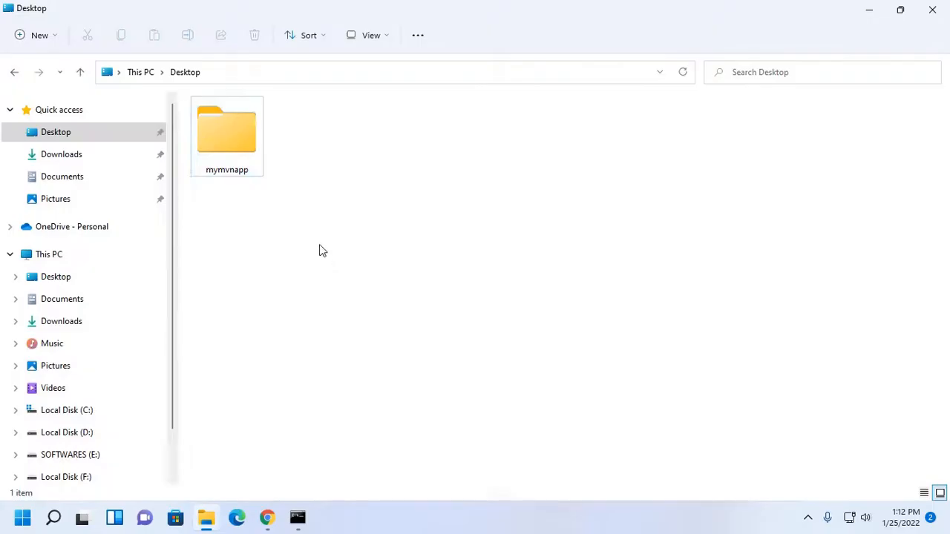
{"action": "double_click", "coordinate": [226, 130]}
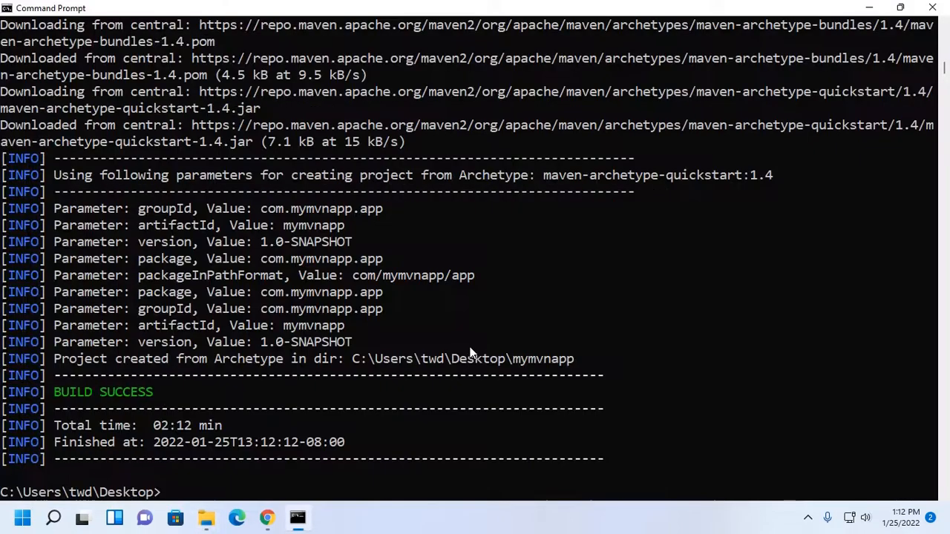
{"action": "mouse_move", "coordinate": [494, 356]}
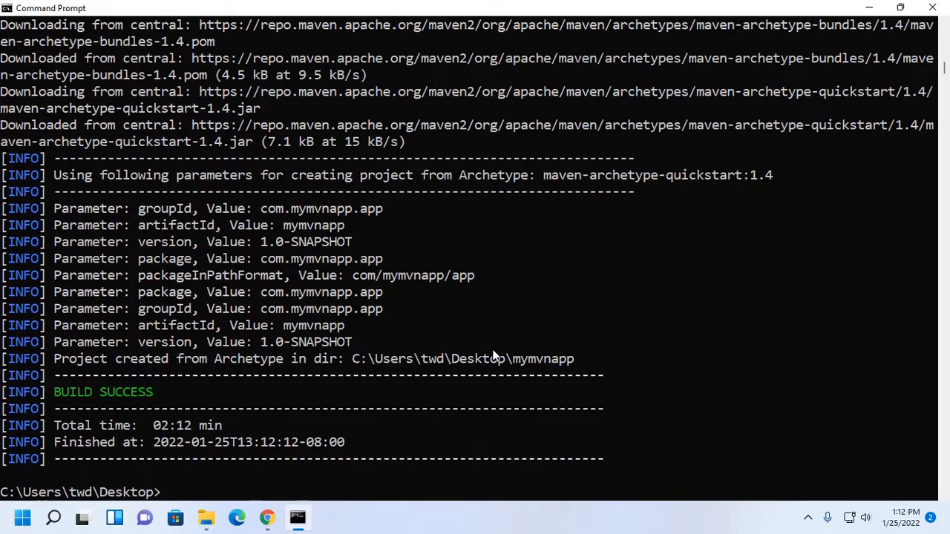
Step: Type cd in Command Prompt, then select mvn package under Build the Project in the guide
{"action": "type", "text": "cd"}
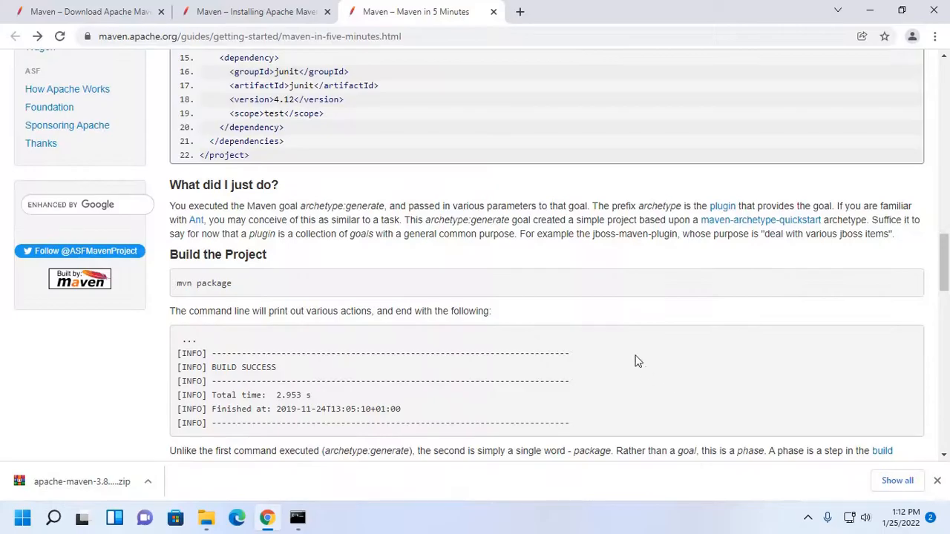
{"action": "mouse_move", "coordinate": [630, 336]}
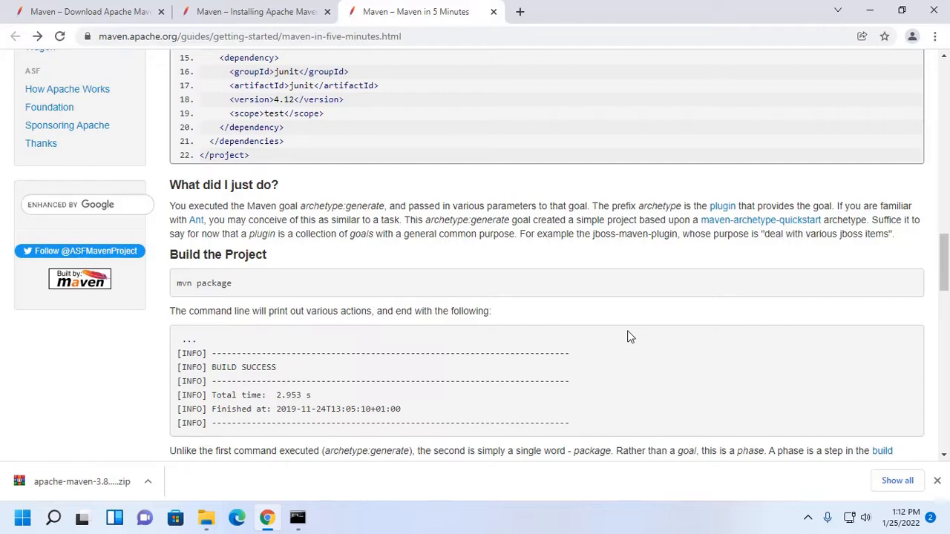
{"action": "double_click", "coordinate": [202, 283]}
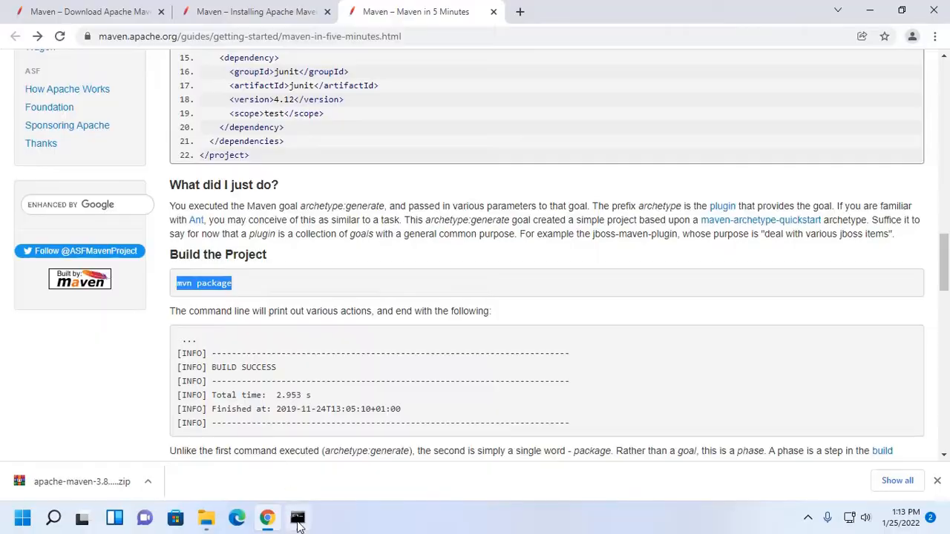
Step: Build mymvnapp-1.0-SNAPSHOT.jar with mvn package and list the project files with tree /F
{"action": "left_click", "coordinate": [298, 515]}
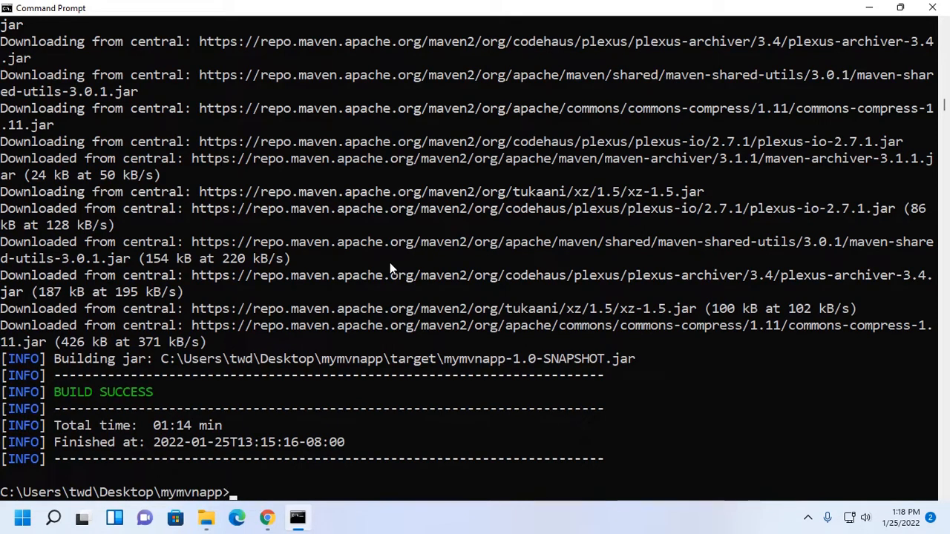
{"action": "type", "text": "mvn archetype:generate -DgroupId=com.mymvnapp.app -DartifactId=mymvnapp -DarchetypeArtifactId=maven-archetype-quickstart -DarchetypeVersion=1.4 -DinteractiveMode=false"}
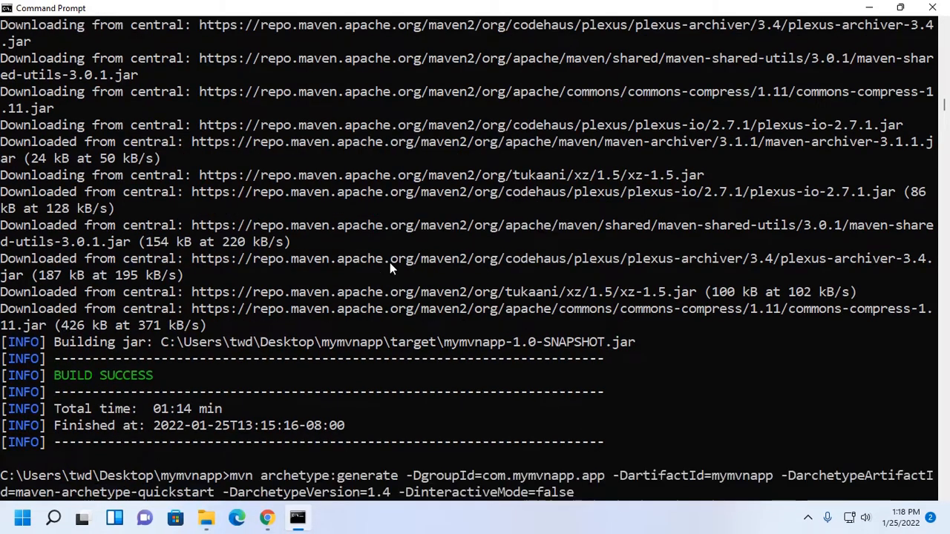
{"action": "type", "text": "tree /F"}
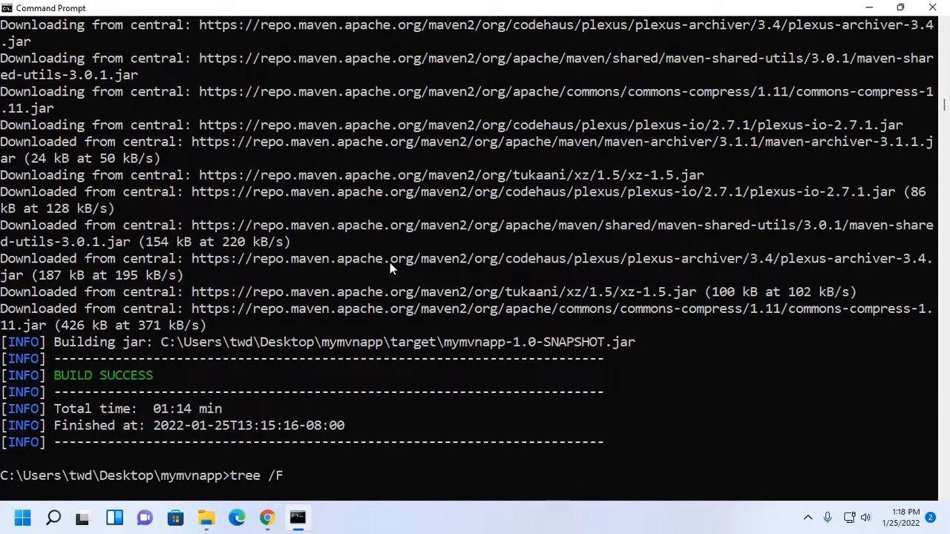
{"action": "key", "text": "Enter"}
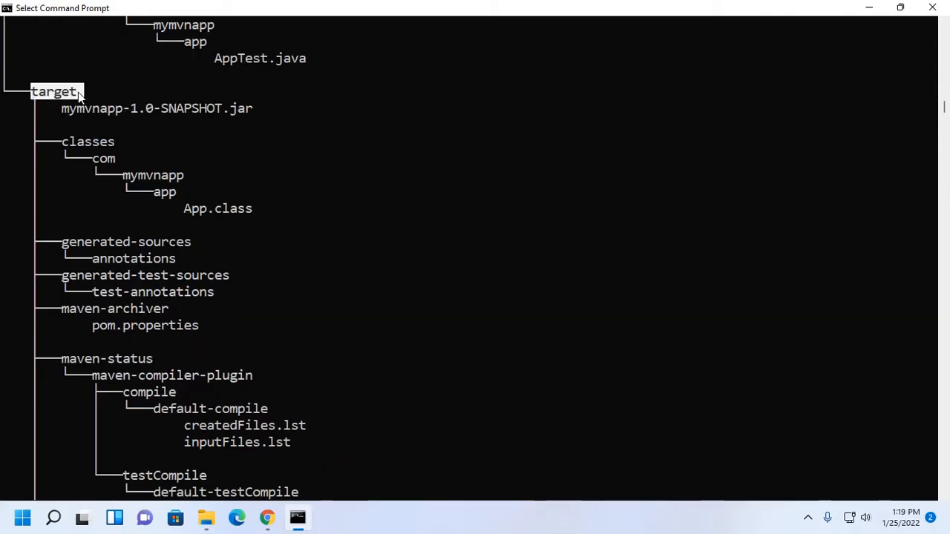
{"action": "mouse_move", "coordinate": [276, 227]}
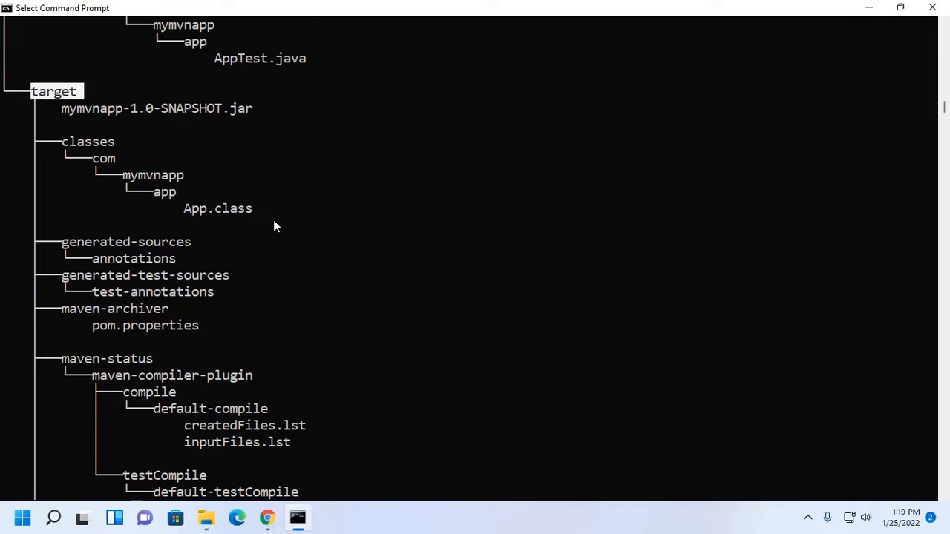
Step: Review the tree output and copy the java -cp line from the Maven guide
{"action": "scroll", "scroll_direction": "down", "scroll_amount": 3}
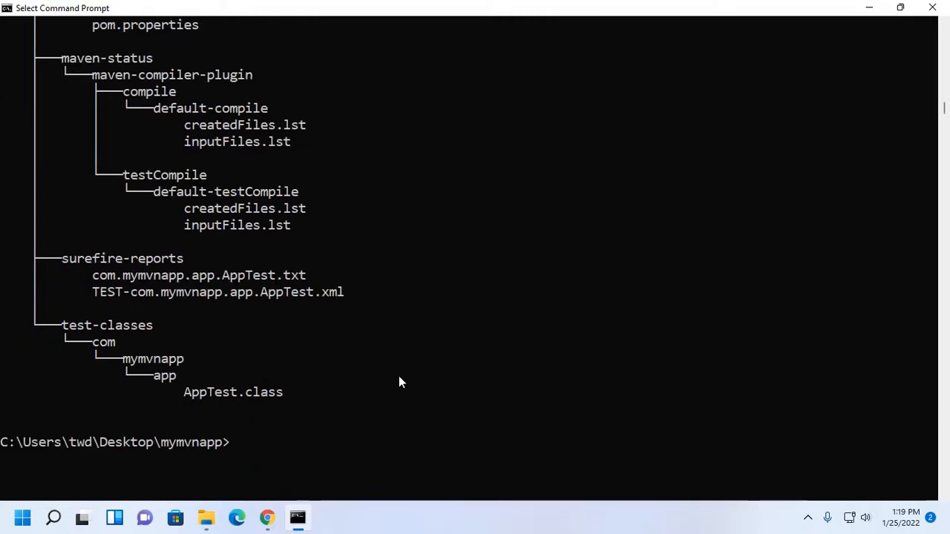
{"action": "left_click", "coordinate": [265, 516]}
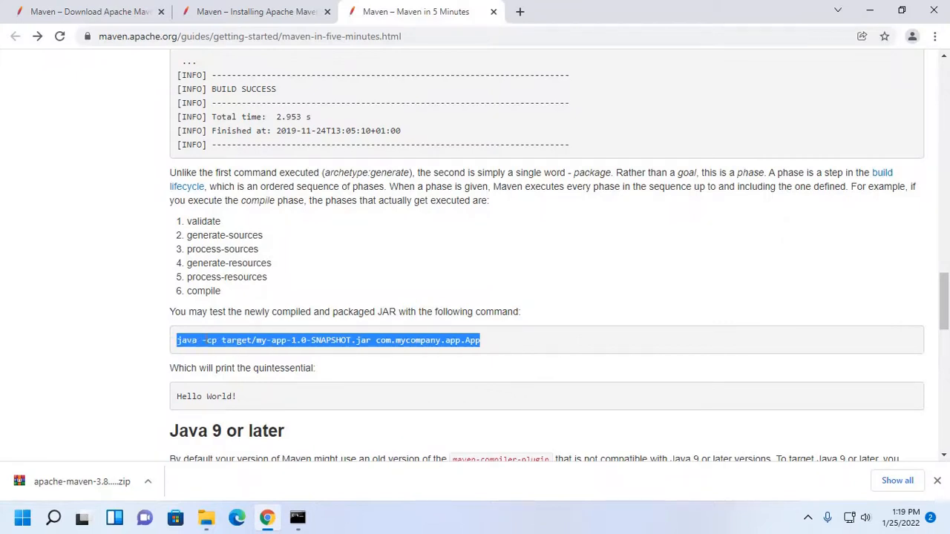
{"action": "left_click", "coordinate": [291, 516]}
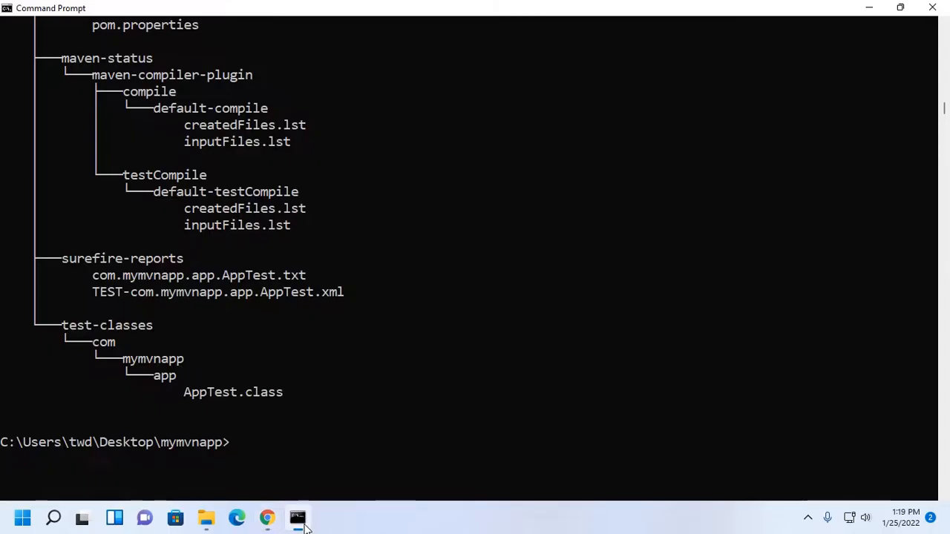
Step: Paste the guide's java -cp command and begin renaming its jar to mymvnapp
{"action": "type", "text": "java -cp target/my-app-1.0-SNAPSHOT.jar com.mycompany.app.App"}
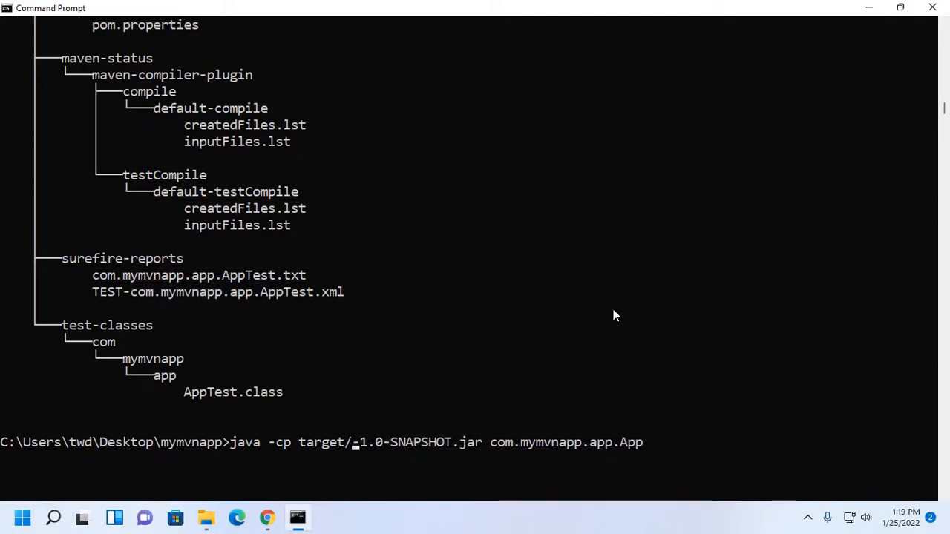
{"action": "type", "text": "mym"}
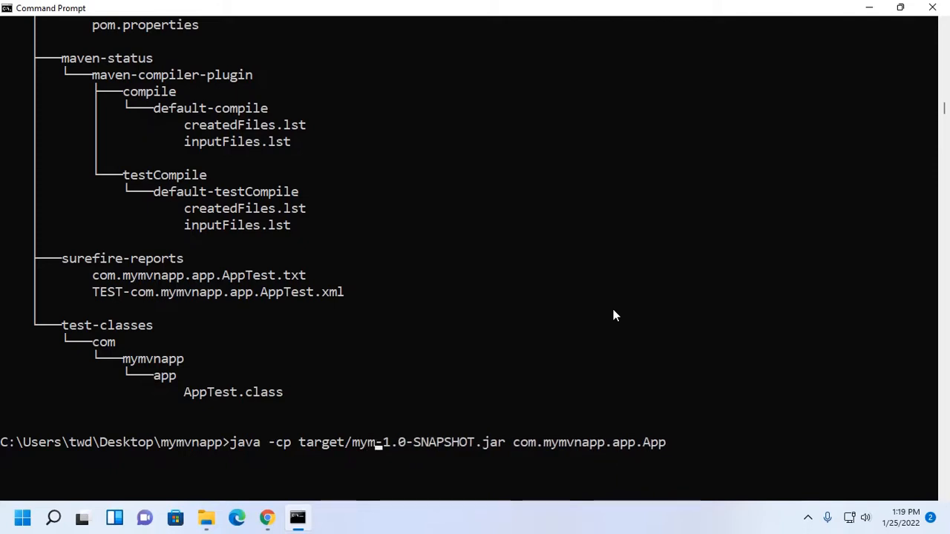